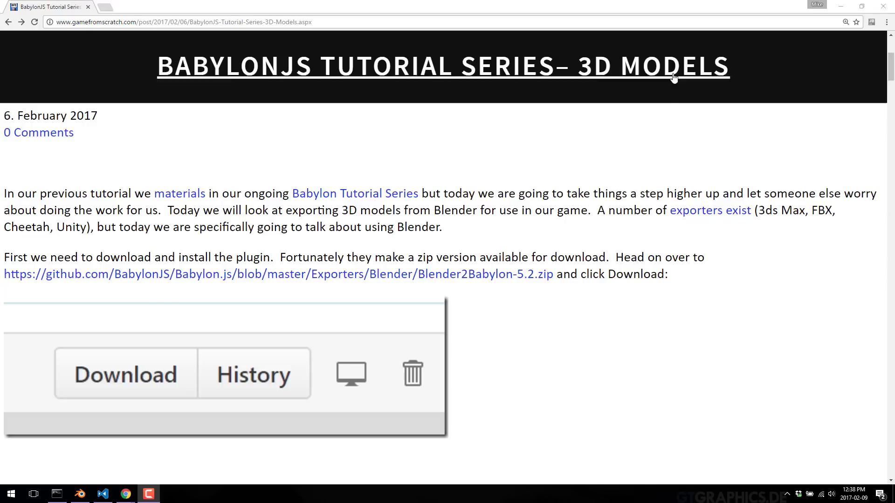
{"action": "mouse_move", "coordinate": [553, 180]}
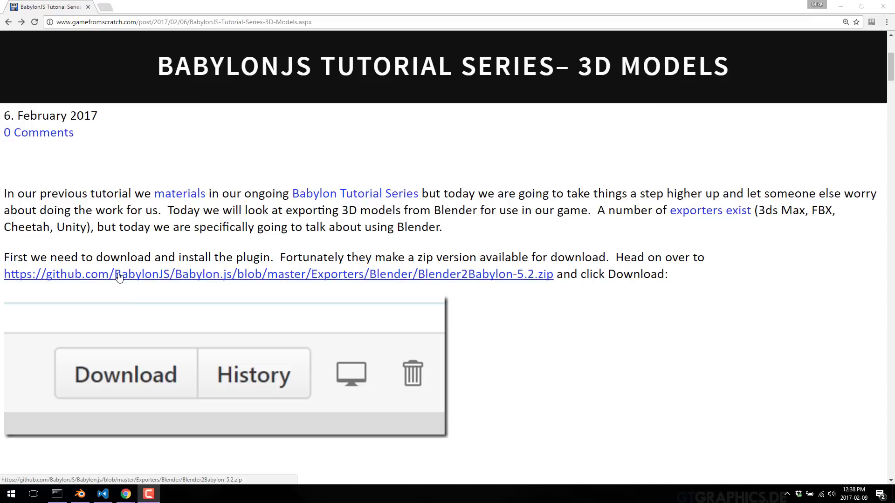
{"action": "mouse_move", "coordinate": [118, 276]}
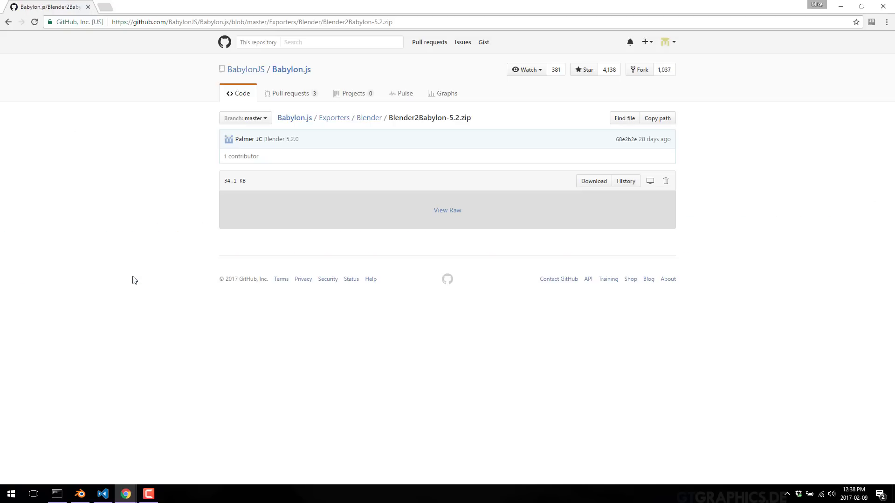
{"action": "mouse_move", "coordinate": [497, 258]}
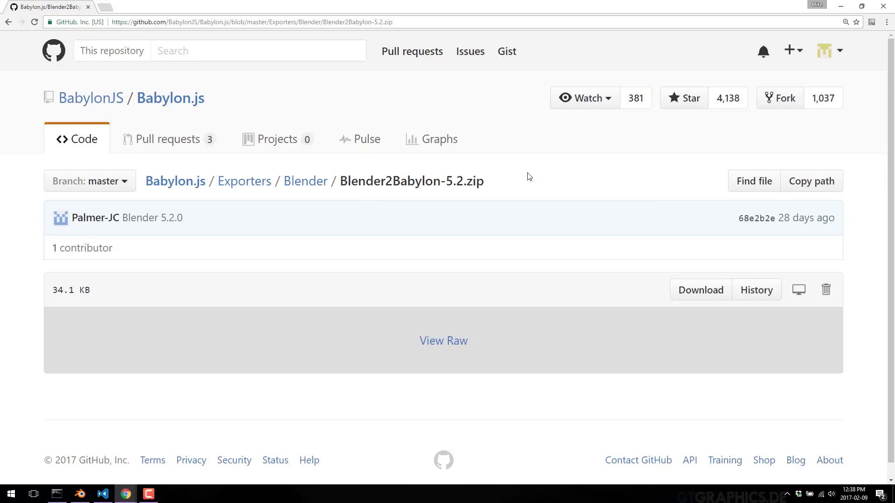
{"action": "mouse_move", "coordinate": [534, 177]}
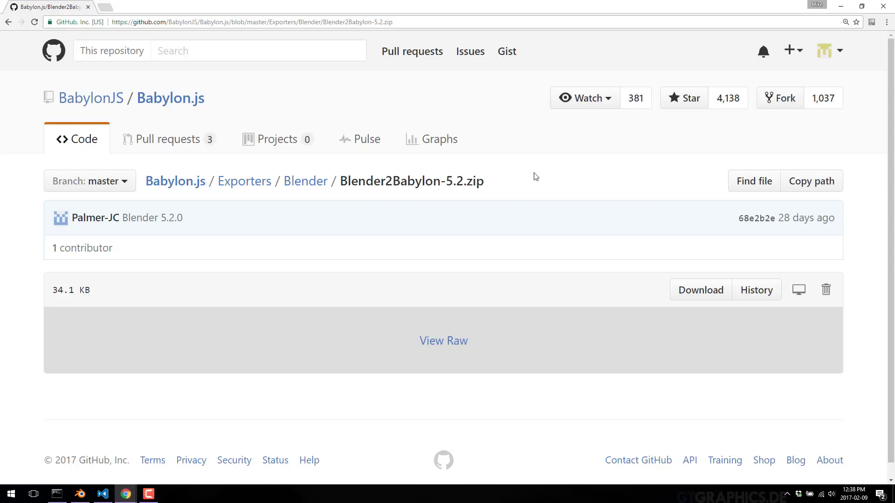
- Navigate up the GitHub breadcrumbs from the exporter zip to the Babylon.js Exporters folder
{"action": "left_click", "coordinate": [305, 181]}
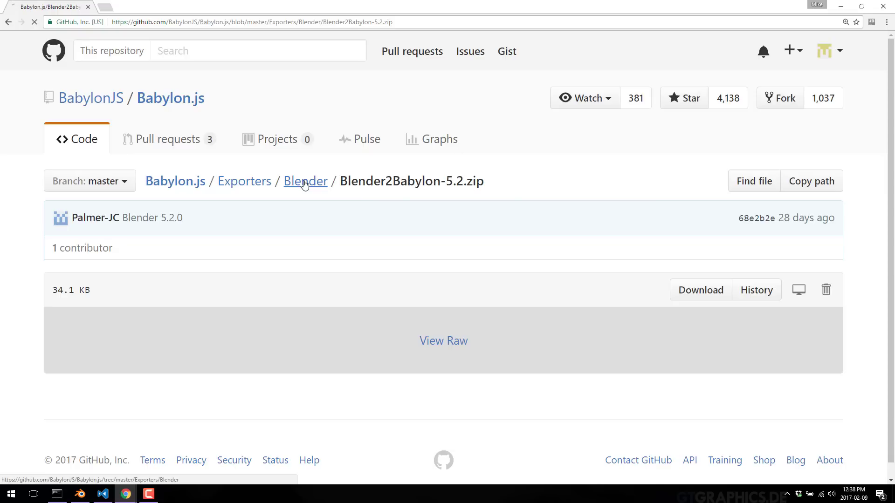
{"action": "left_click", "coordinate": [306, 181]}
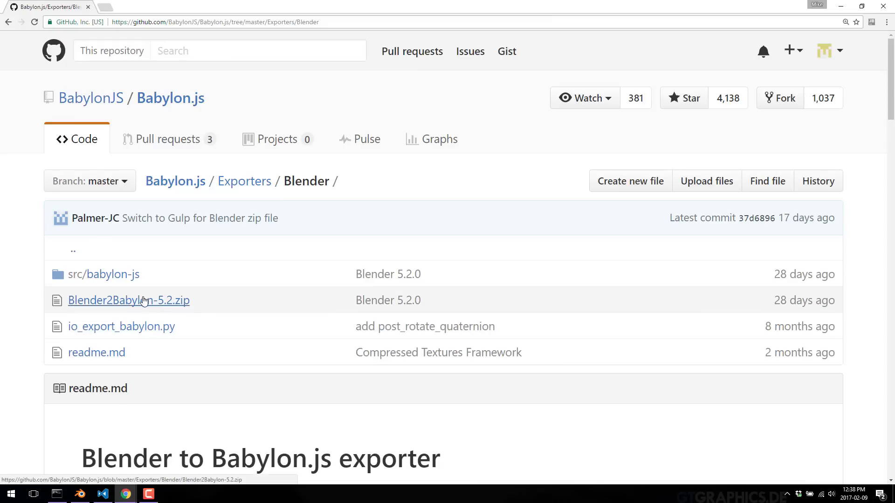
{"action": "mouse_move", "coordinate": [237, 193]}
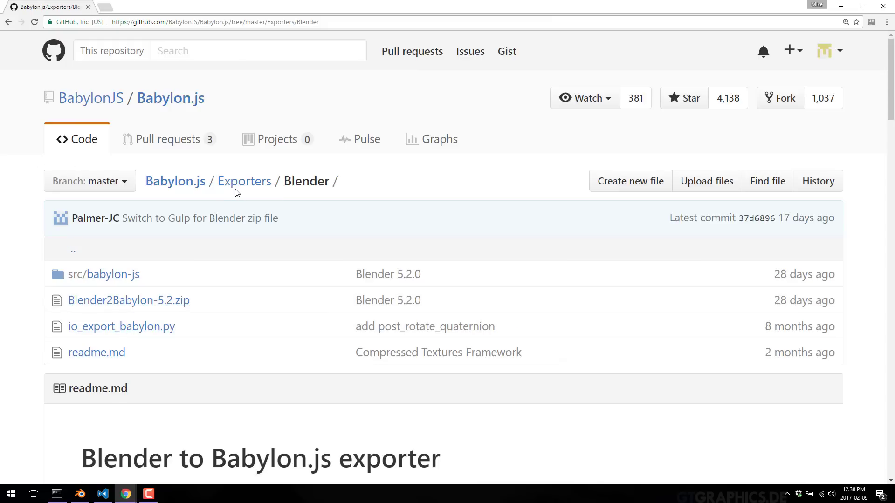
{"action": "left_click", "coordinate": [244, 181]}
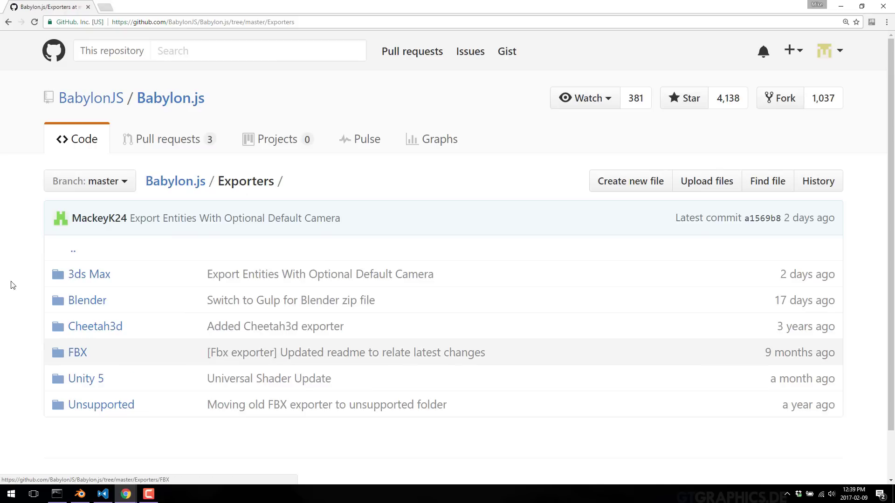
{"action": "mouse_move", "coordinate": [52, 394]}
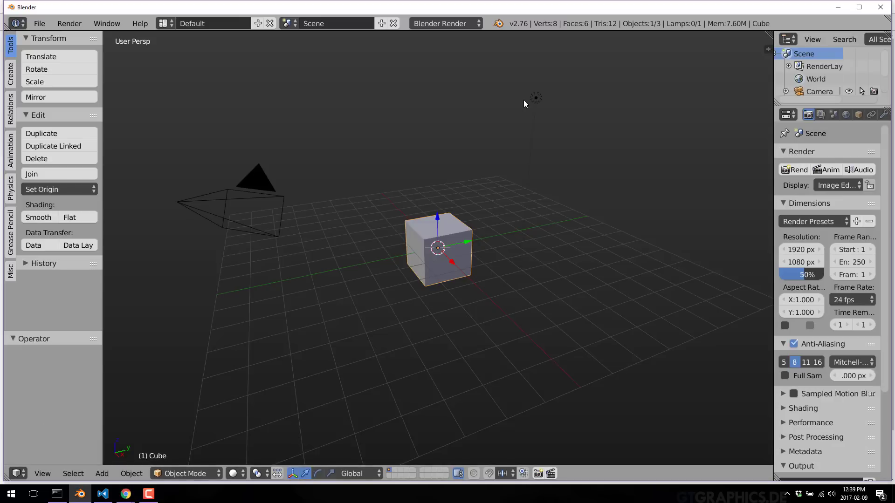
- Delete the default cube and look through the Add-ons list in User Preferences
{"action": "left_click", "coordinate": [37, 158]}
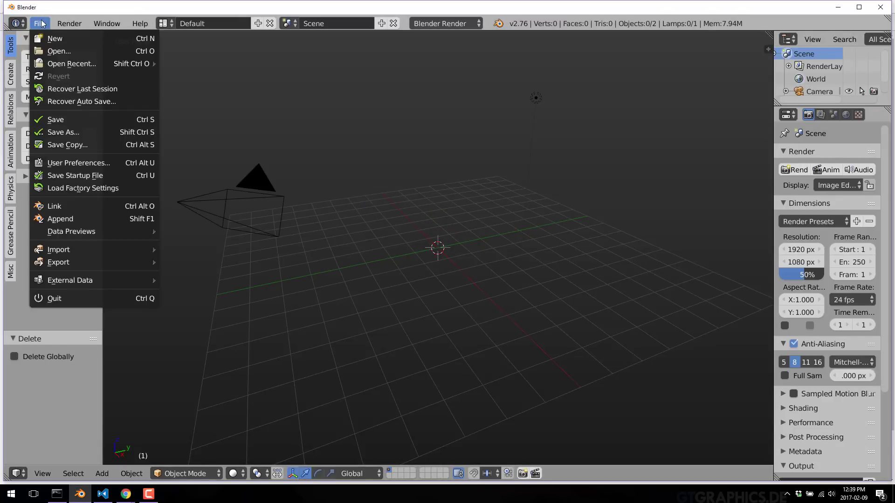
{"action": "left_click", "coordinate": [78, 162]}
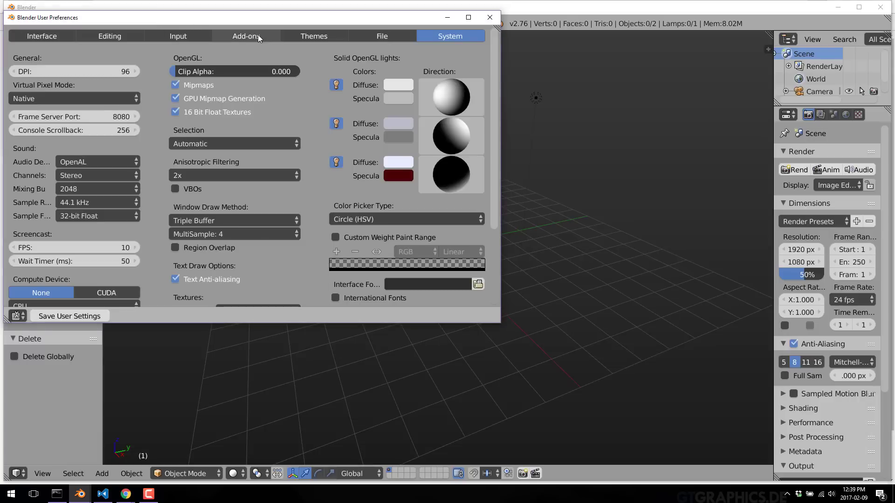
{"action": "left_click", "coordinate": [245, 36]}
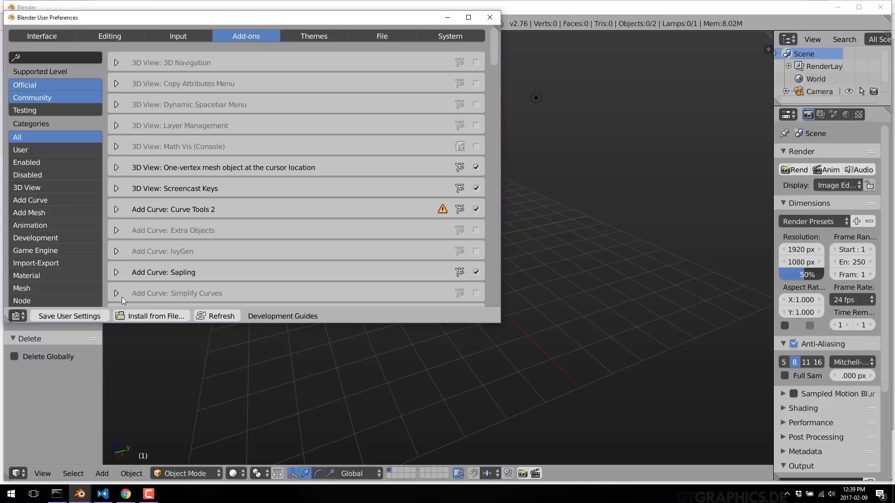
{"action": "left_click", "coordinate": [155, 316]}
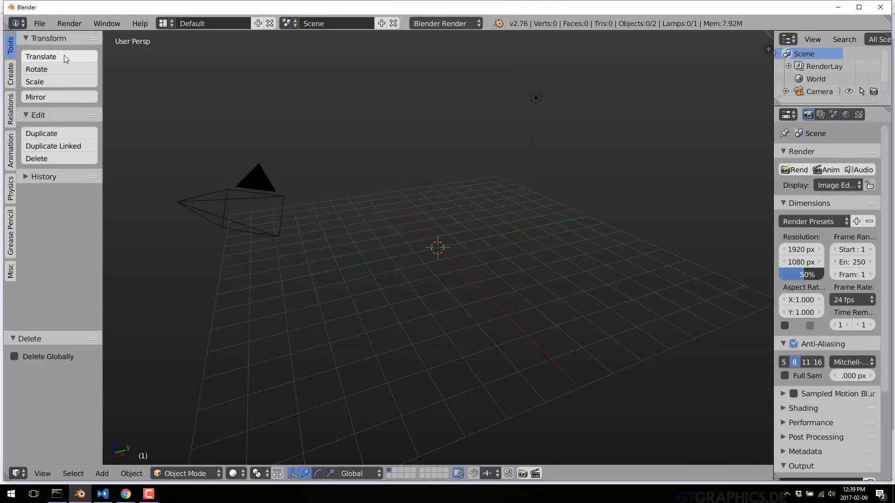
- Search the add-ons for 'bab' and enable Import-Export: Babylon.js
{"action": "left_click", "coordinate": [39, 23]}
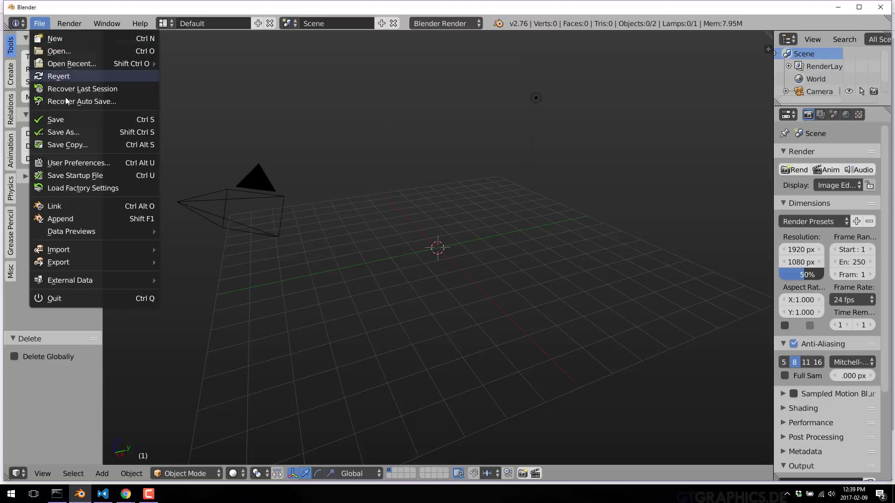
{"action": "left_click", "coordinate": [78, 162]}
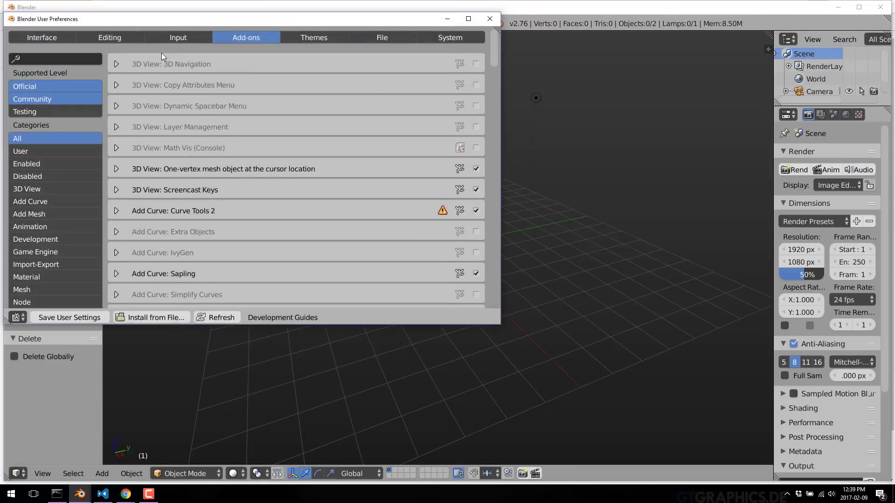
{"action": "mouse_move", "coordinate": [414, 174]}
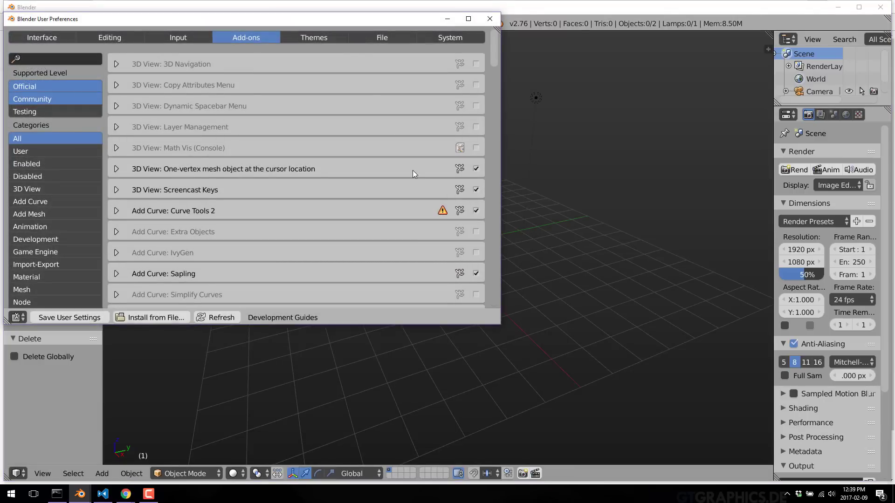
{"action": "left_click", "coordinate": [55, 58]}
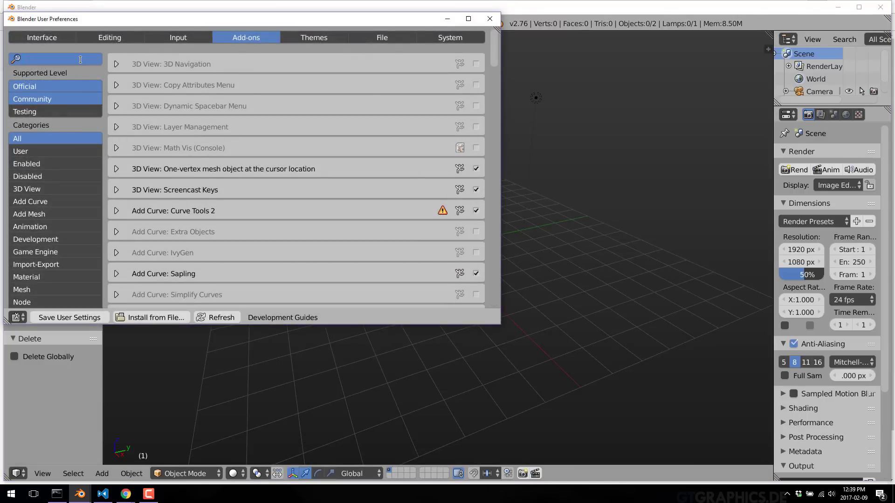
{"action": "type", "text": "bab"}
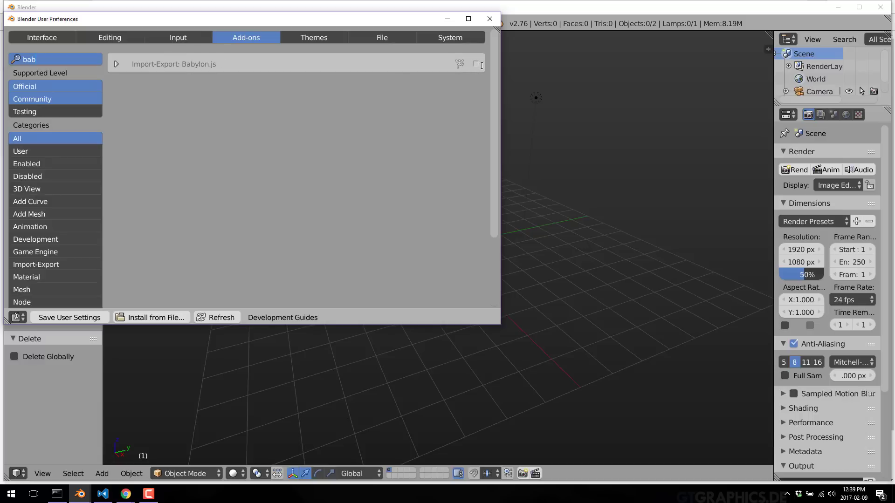
{"action": "left_click", "coordinate": [478, 65]}
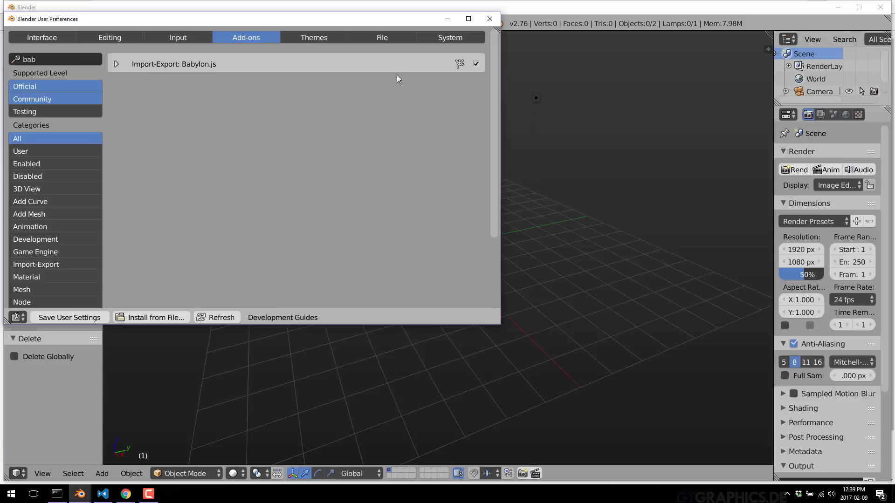
{"action": "mouse_move", "coordinate": [68, 317]}
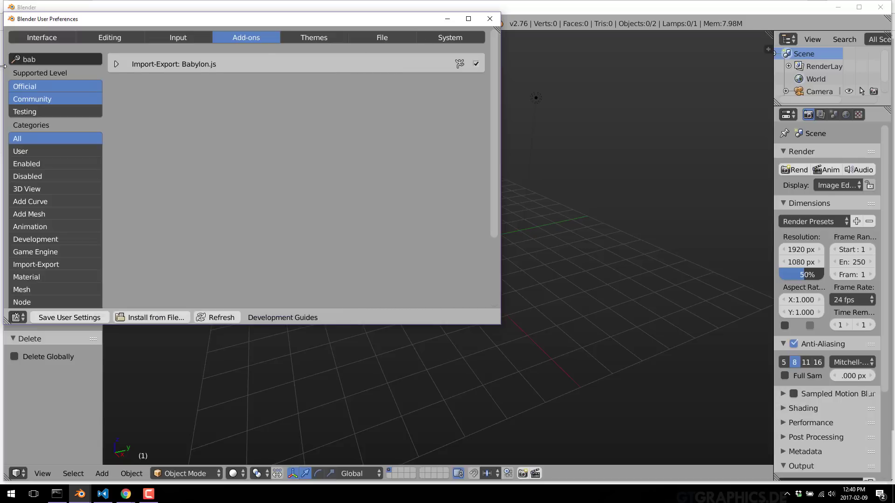
{"action": "mouse_move", "coordinate": [68, 317]}
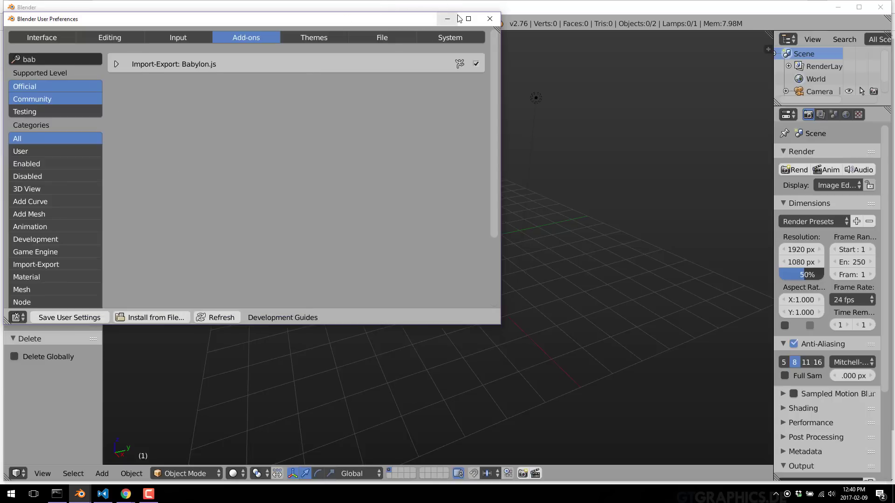
{"action": "mouse_move", "coordinate": [447, 18]}
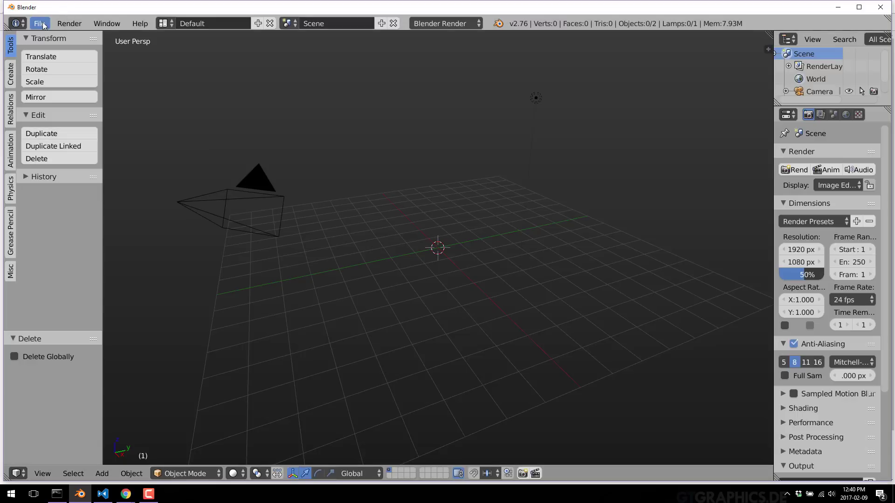
- Load ShippingContainer.blend and head to the Babylon.js export command
{"action": "left_click", "coordinate": [39, 23]}
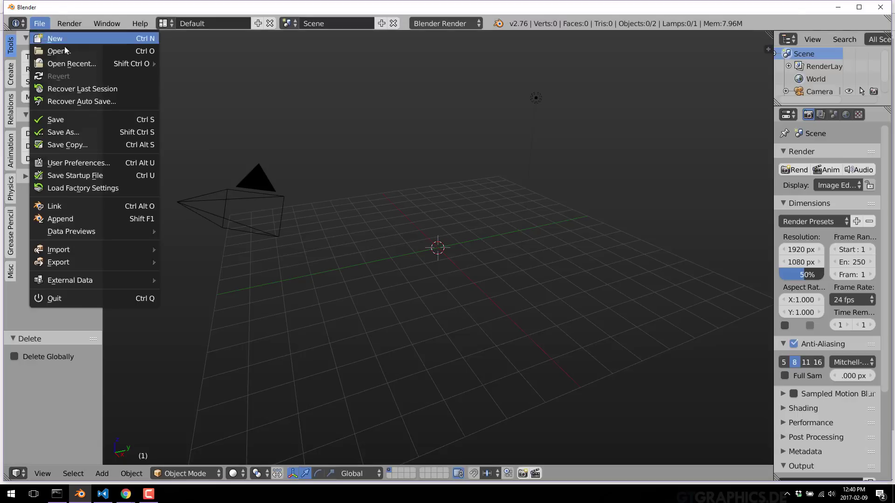
{"action": "left_click", "coordinate": [58, 50]}
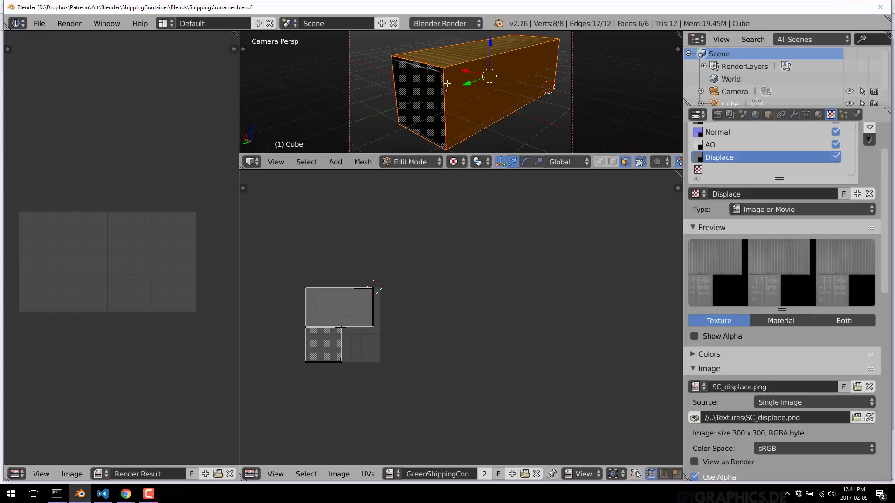
{"action": "mouse_move", "coordinate": [423, 84]}
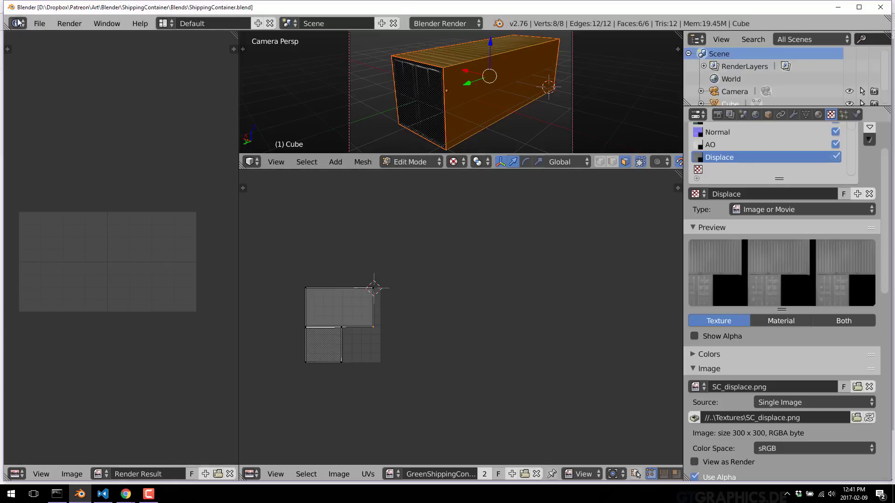
{"action": "left_click", "coordinate": [39, 23]}
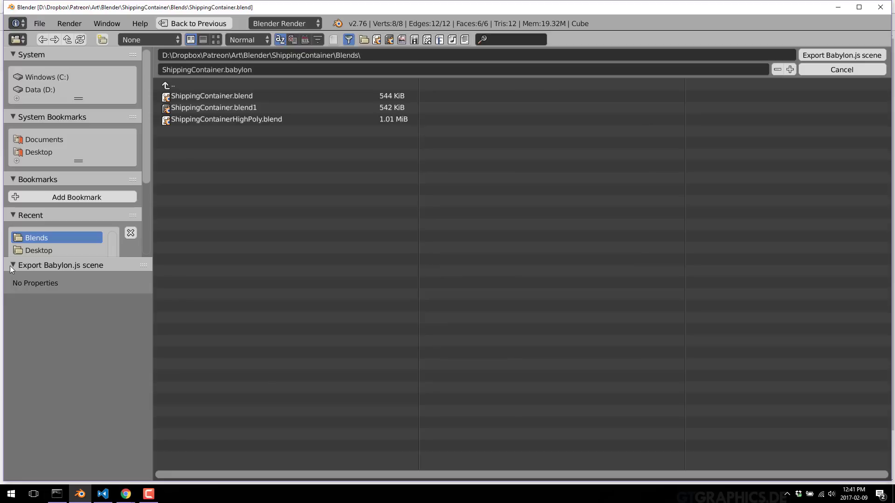
{"action": "mouse_move", "coordinate": [160, 62]}
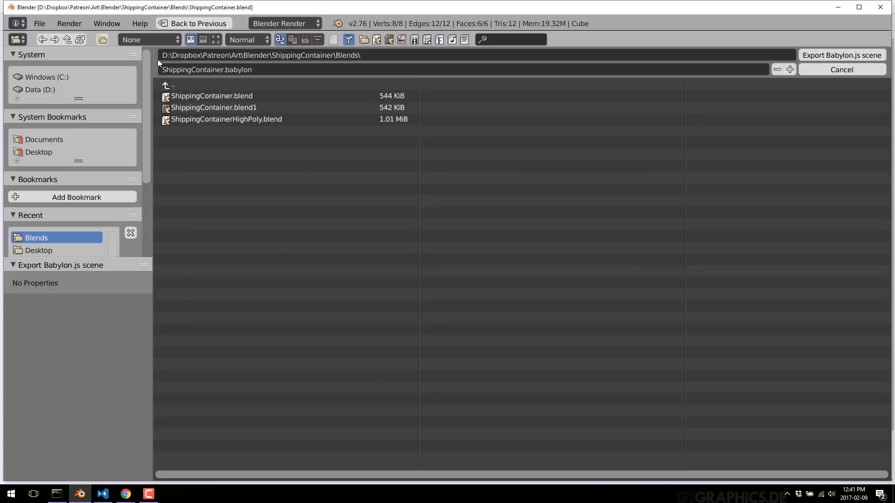
- Export the Babylon.js scene into C:\temp\Model
{"action": "left_click", "coordinate": [46, 76]}
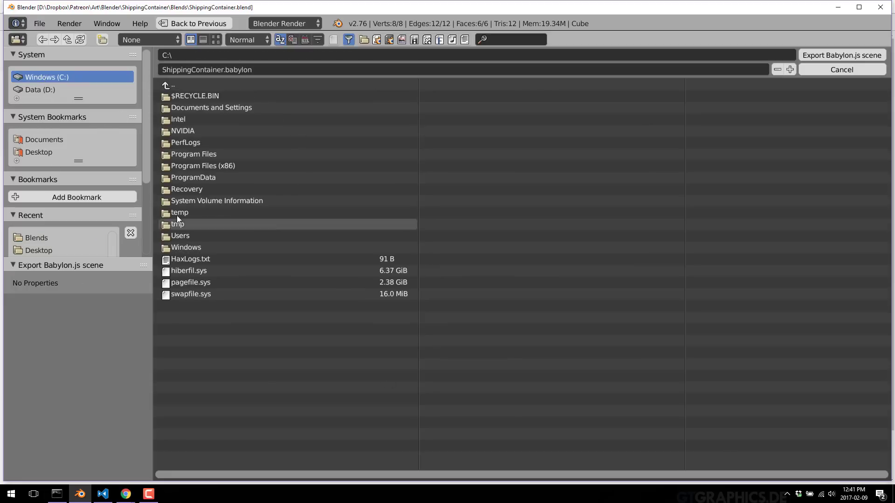
{"action": "double_click", "coordinate": [179, 213]}
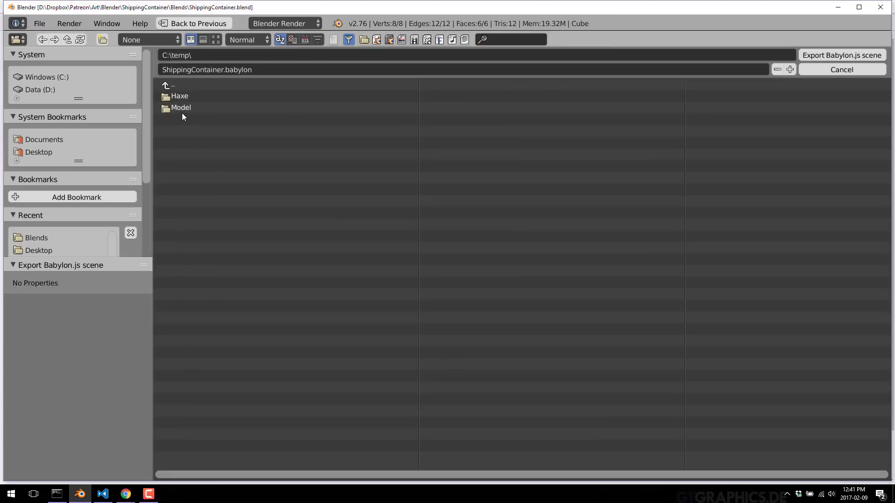
{"action": "double_click", "coordinate": [180, 107]}
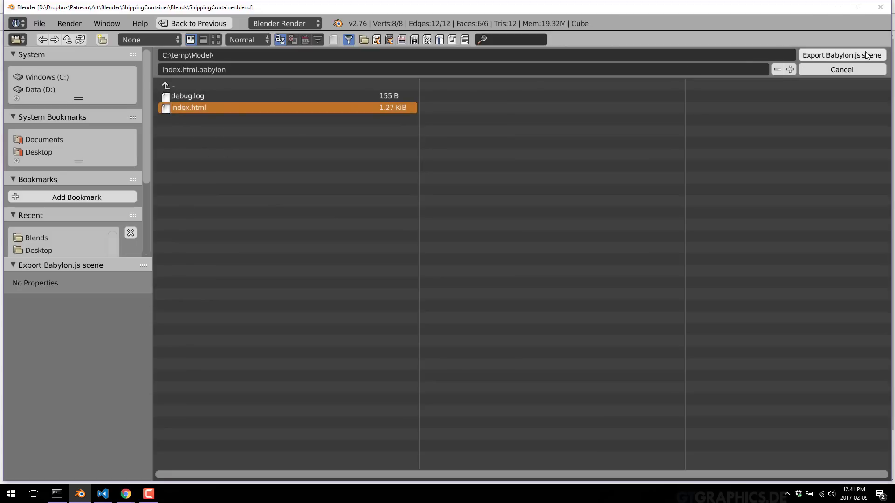
{"action": "left_click", "coordinate": [841, 55]}
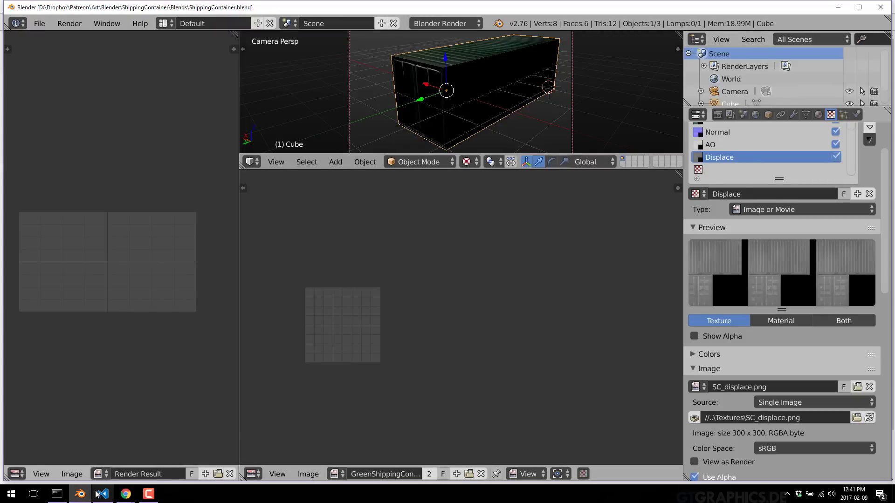
- Launch File Explorer and browse Windows (C:) into temp\Model
{"action": "left_click", "coordinate": [10, 494]}
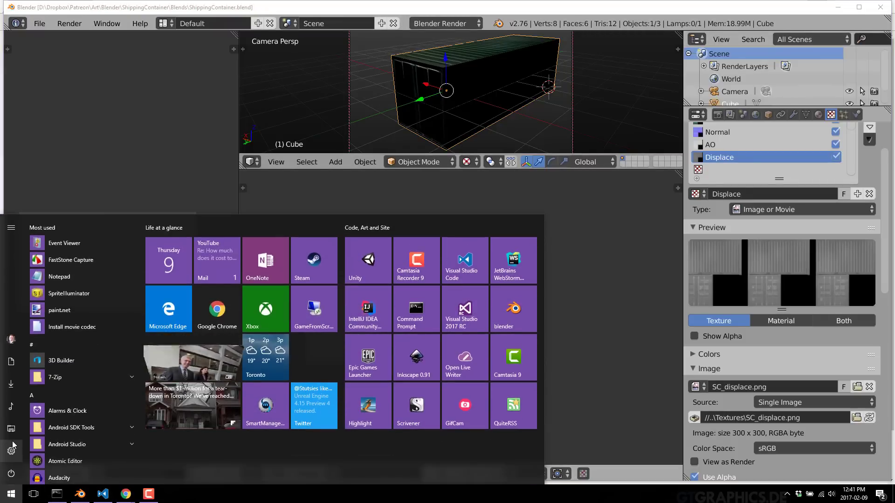
{"action": "left_click", "coordinate": [170, 494]}
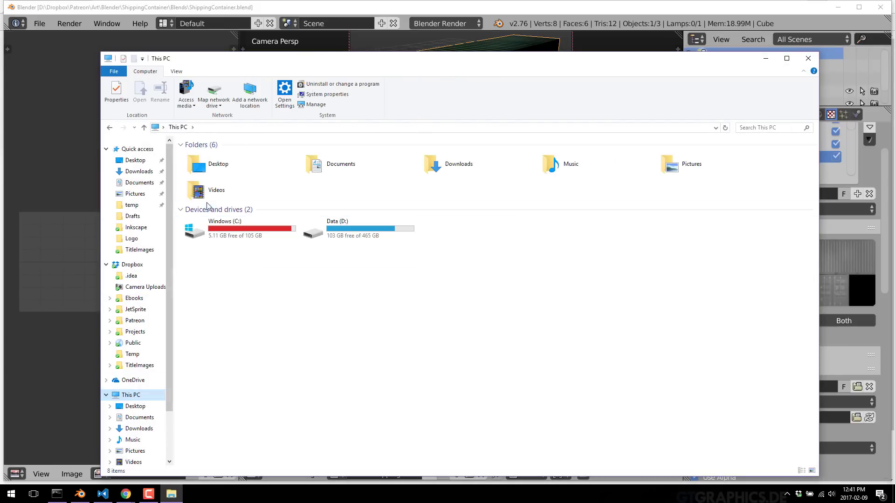
{"action": "double_click", "coordinate": [225, 229]}
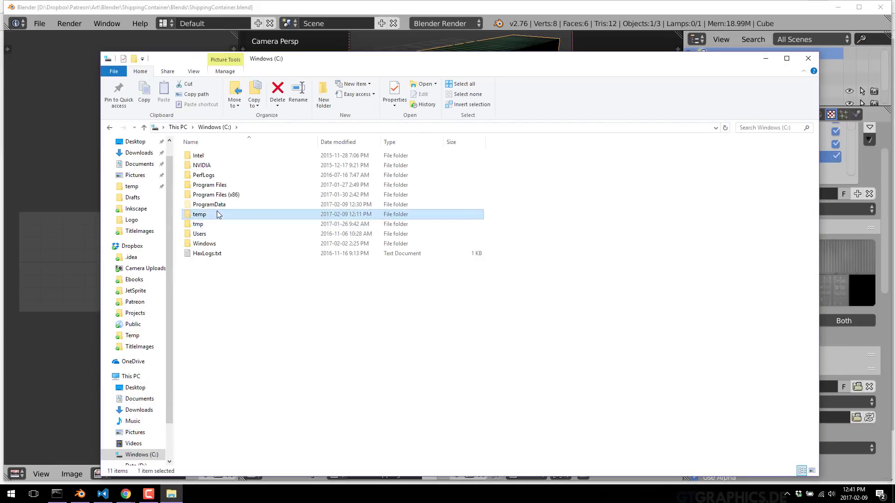
{"action": "double_click", "coordinate": [200, 214]}
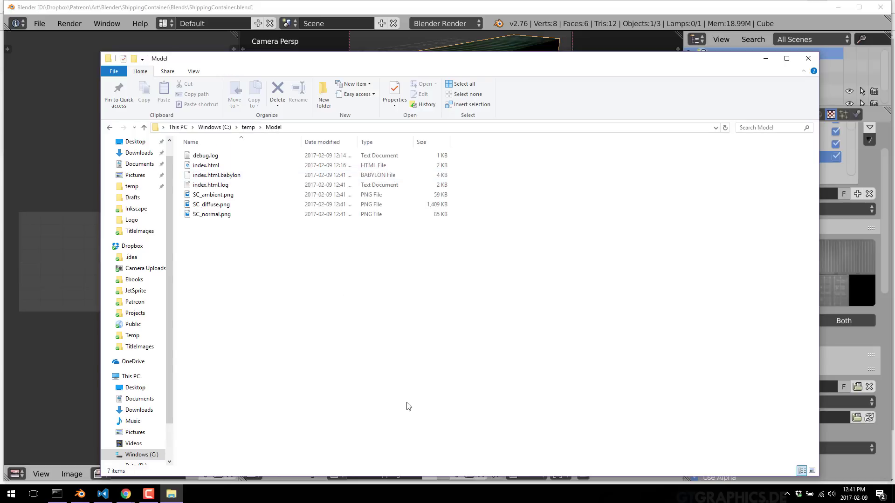
- Inspect the three SC texture PNGs and the exported index.html.babylon file
{"action": "left_click", "coordinate": [216, 174]}
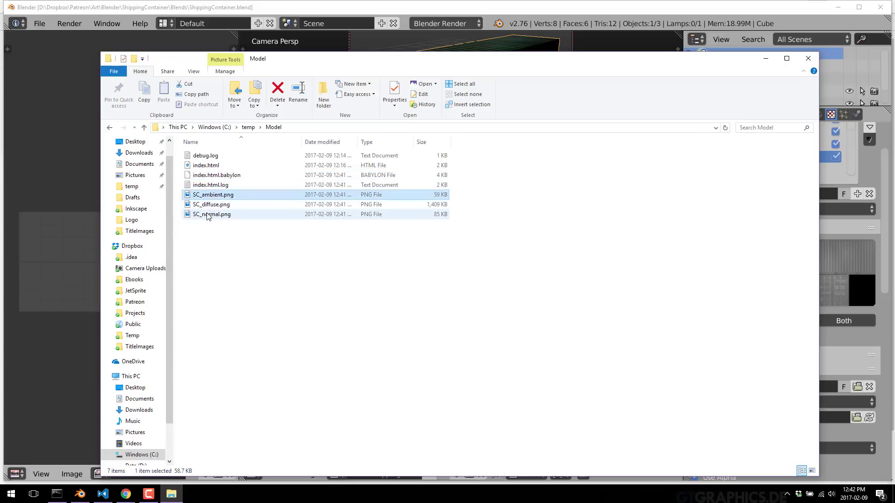
{"action": "left_click", "coordinate": [211, 215]}
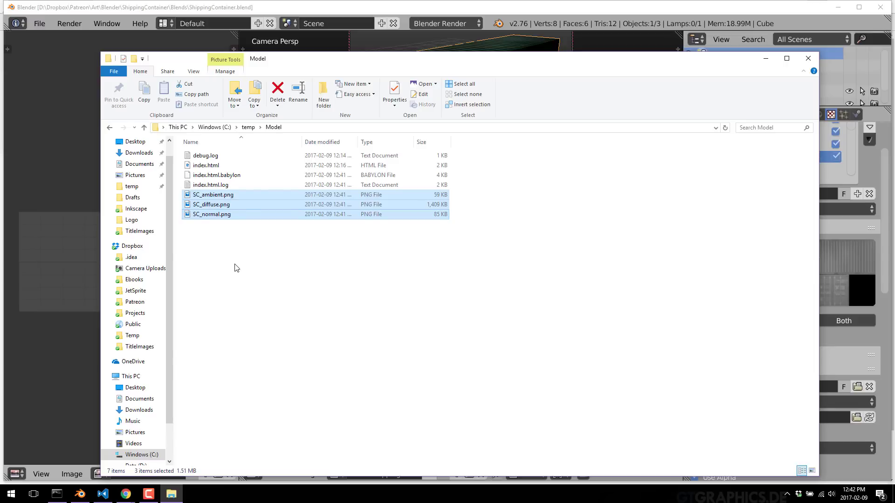
{"action": "left_click", "coordinate": [216, 174]}
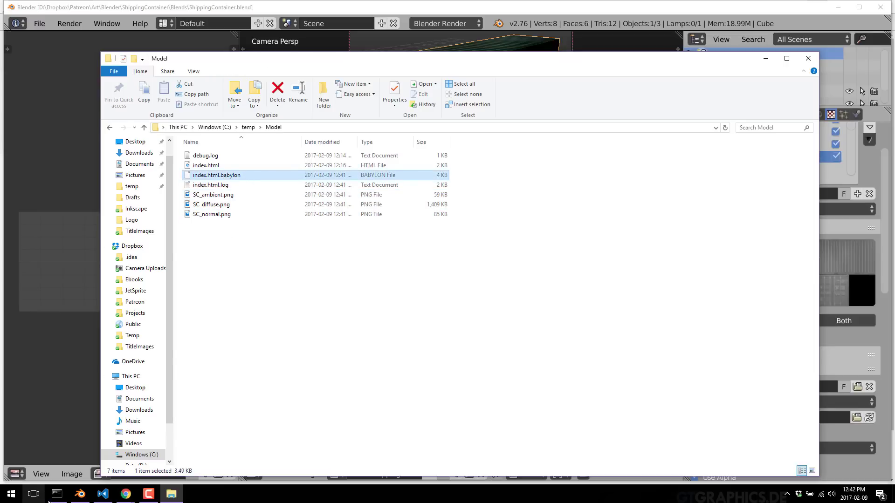
{"action": "double_click", "coordinate": [210, 174]}
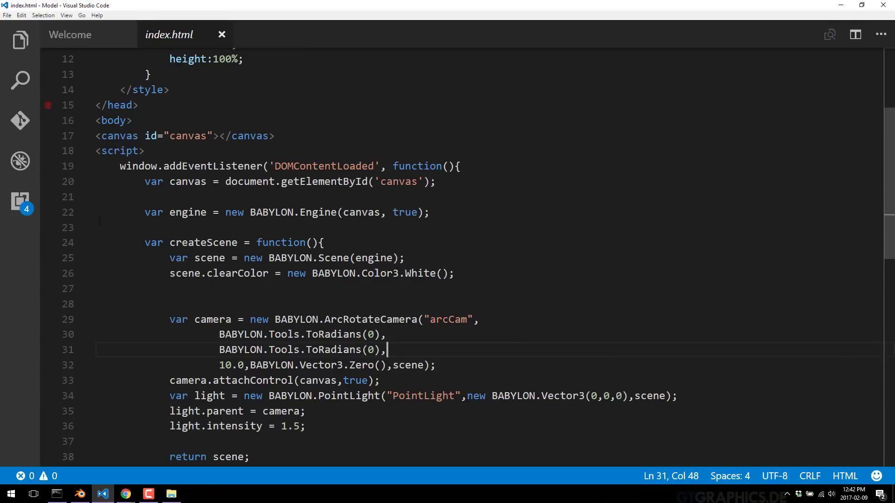
- View index.html.babylon's scene data from the Model project file list
{"action": "left_click", "coordinate": [20, 40]}
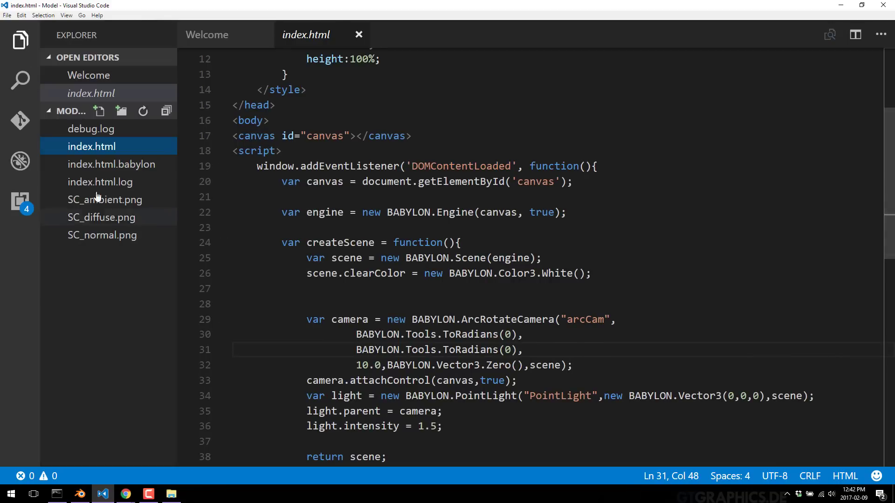
{"action": "left_click", "coordinate": [111, 164]}
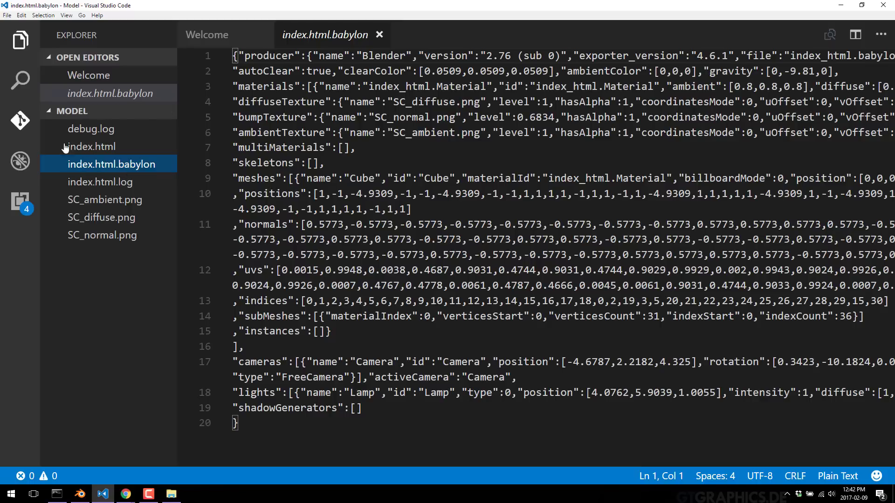
{"action": "mouse_move", "coordinate": [110, 164]}
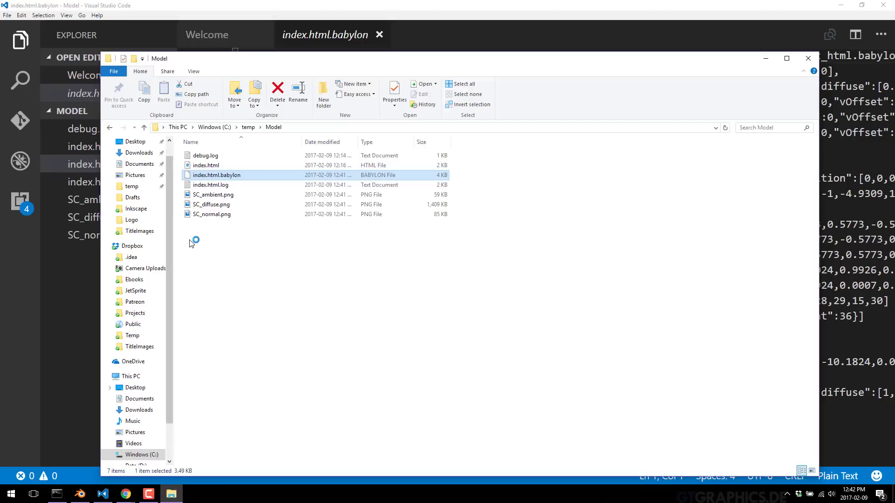
- Select index.html.babylon, its log and the three SC PNGs and delete them
{"action": "left_click", "coordinate": [210, 184]}
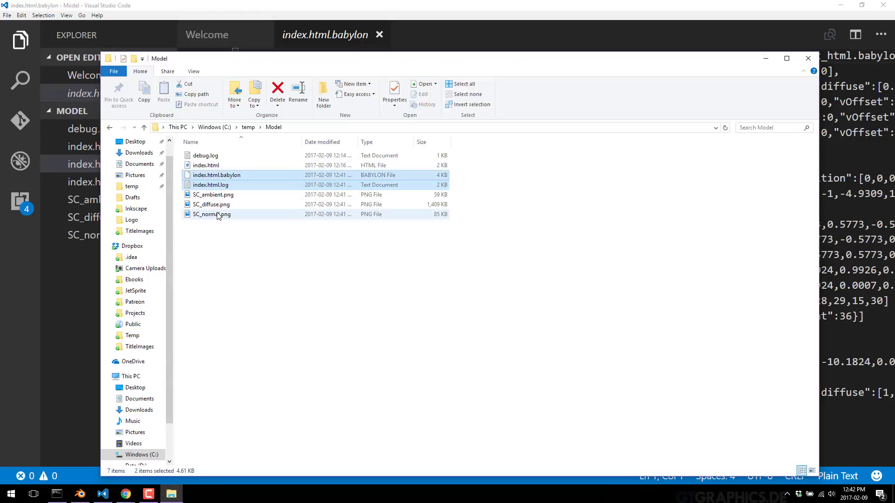
{"action": "left_click", "coordinate": [211, 214]}
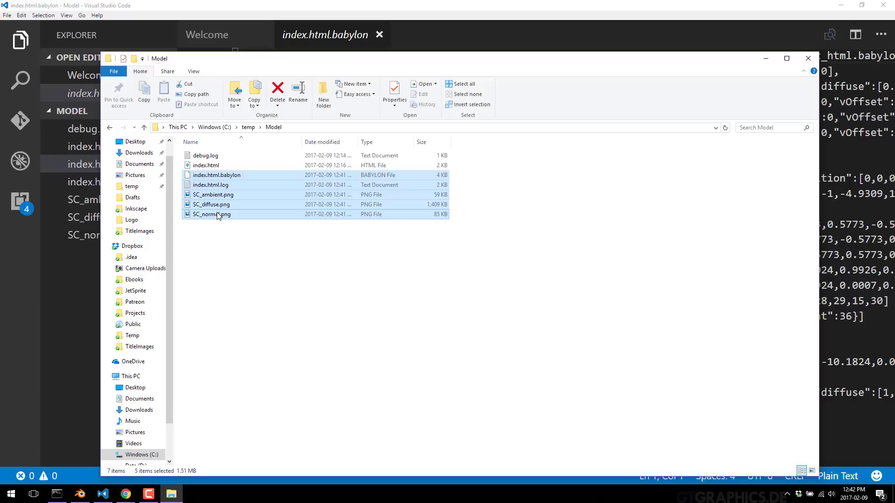
{"action": "left_click", "coordinate": [278, 91]}
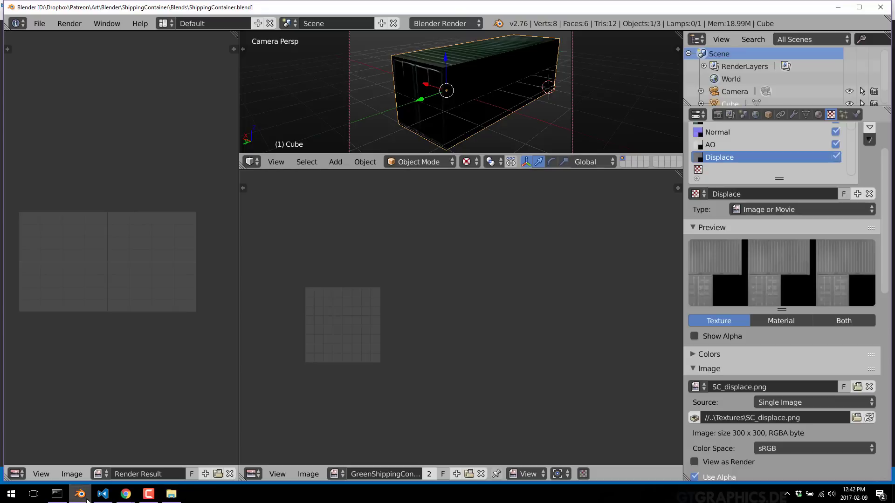
- Export the scene again as ShippingContainer.babylon in C:\temp\Model and check it in File Explorer
{"action": "left_click", "coordinate": [39, 24]}
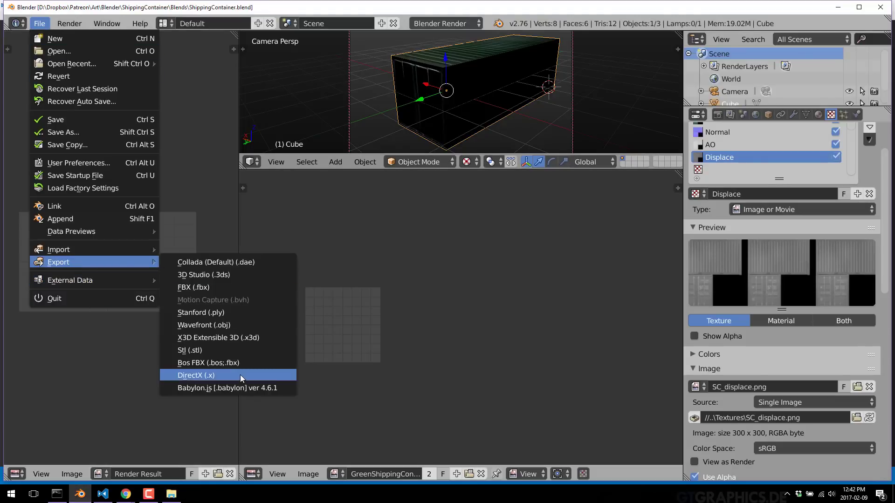
{"action": "left_click", "coordinate": [227, 388]}
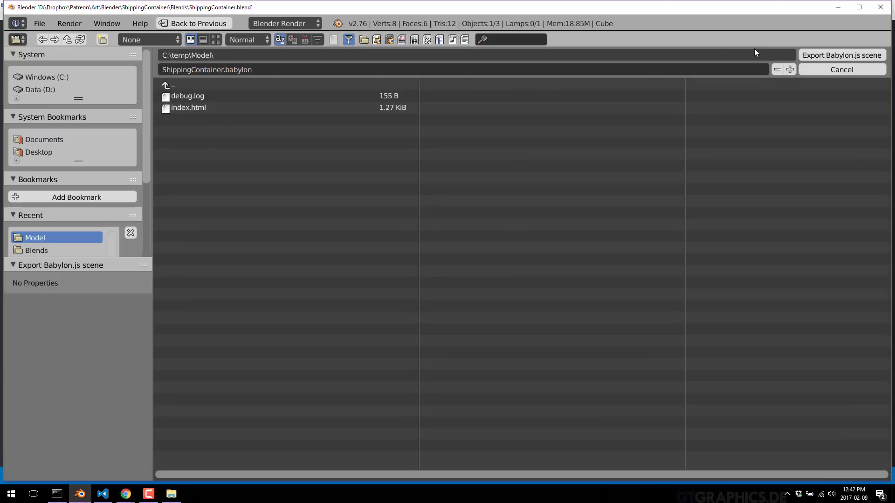
{"action": "left_click", "coordinate": [841, 69]}
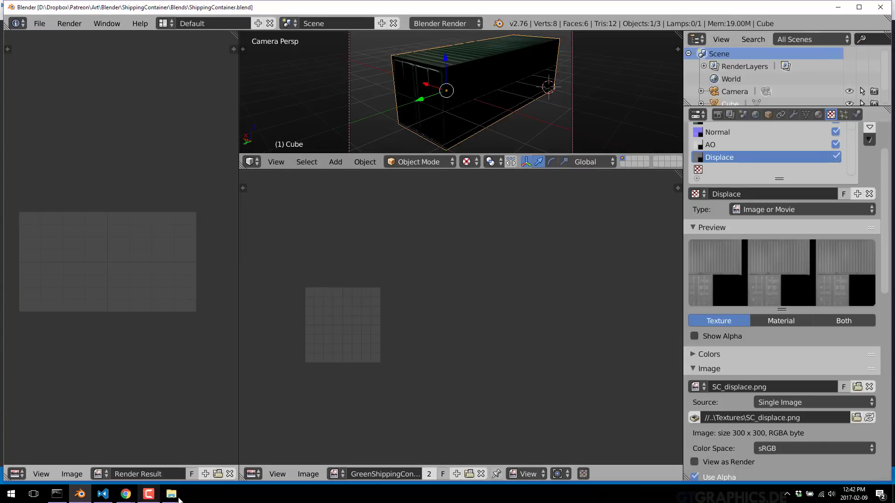
{"action": "left_click", "coordinate": [171, 494]}
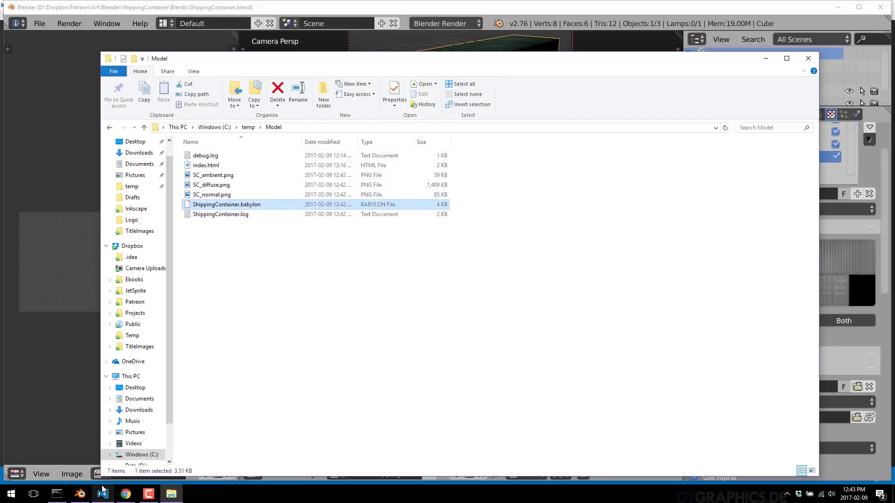
- View the new ShippingContainer.babylon file in the code editor
{"action": "left_click", "coordinate": [103, 494]}
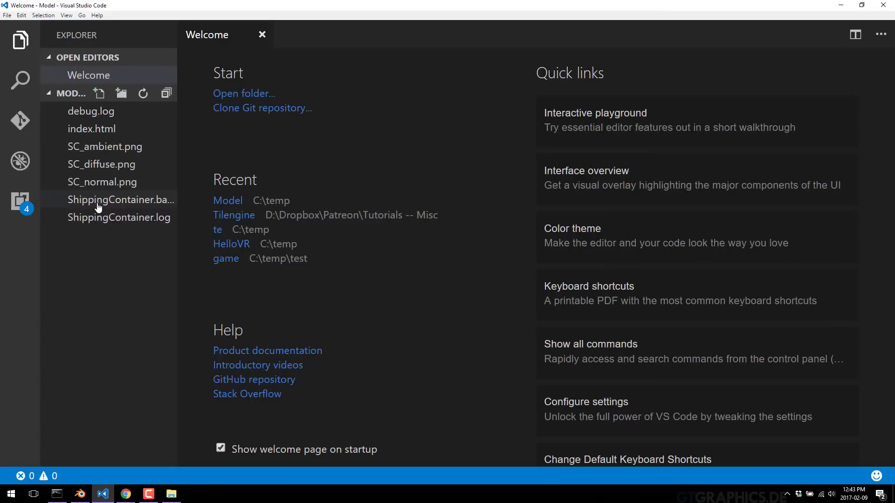
{"action": "double_click", "coordinate": [120, 200]}
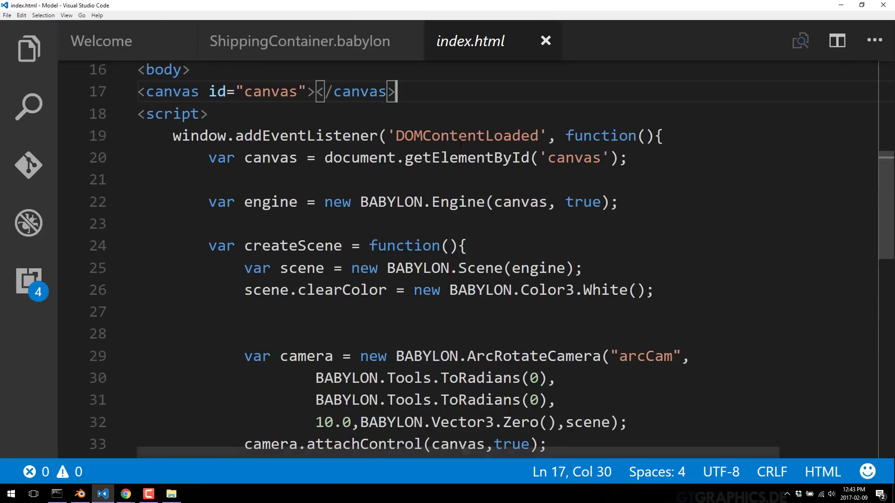
- Add engine.enableOfflineSupport = false; after the scene creation in index.html
{"action": "scroll", "scroll_direction": "down", "scroll_amount": 3}
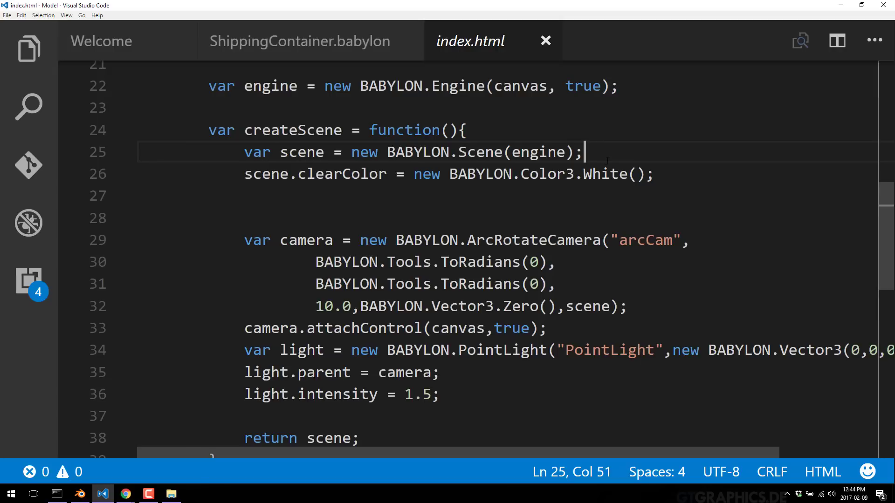
{"action": "key", "text": "enter"}
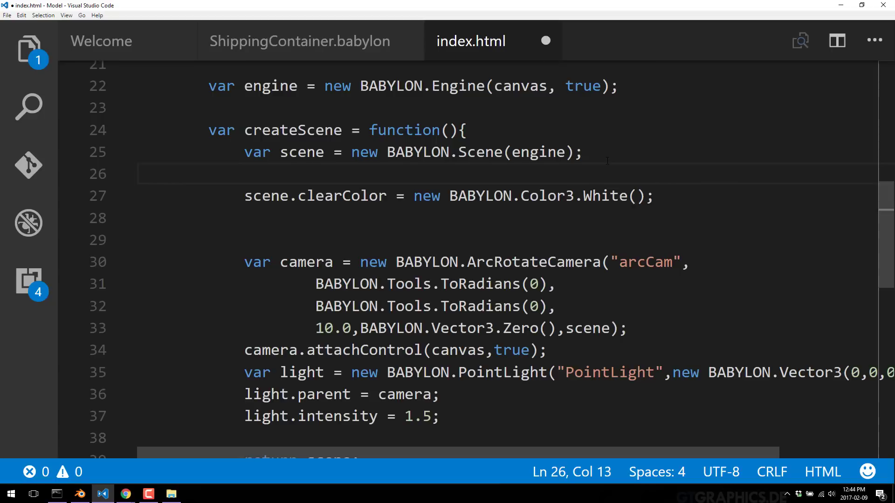
{"action": "type", "text": "engine."}
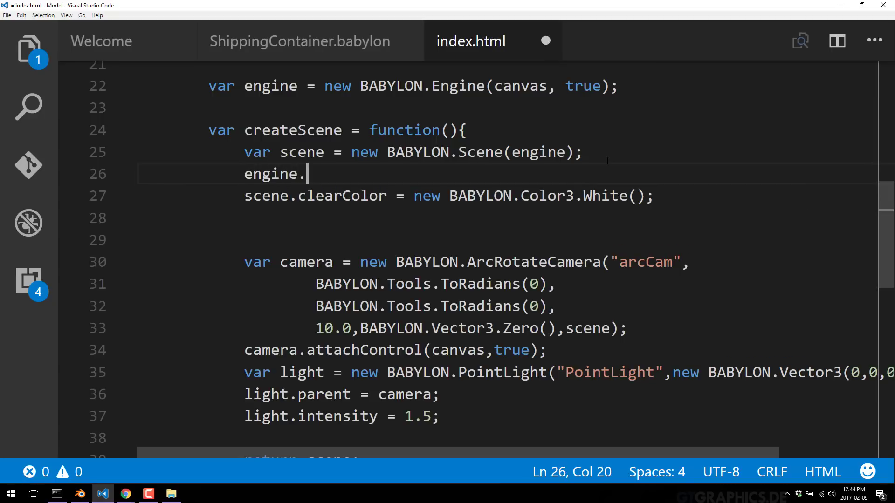
{"action": "type", "text": "enab"}
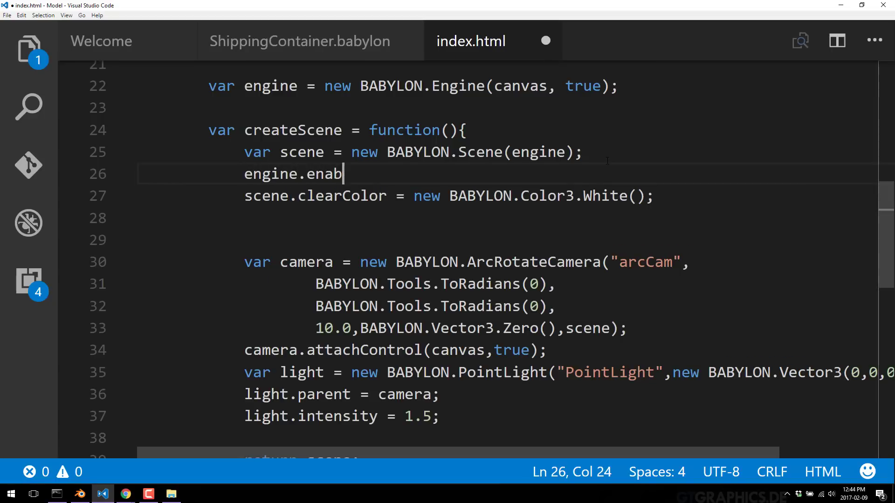
{"action": "type", "text": "leOffline"}
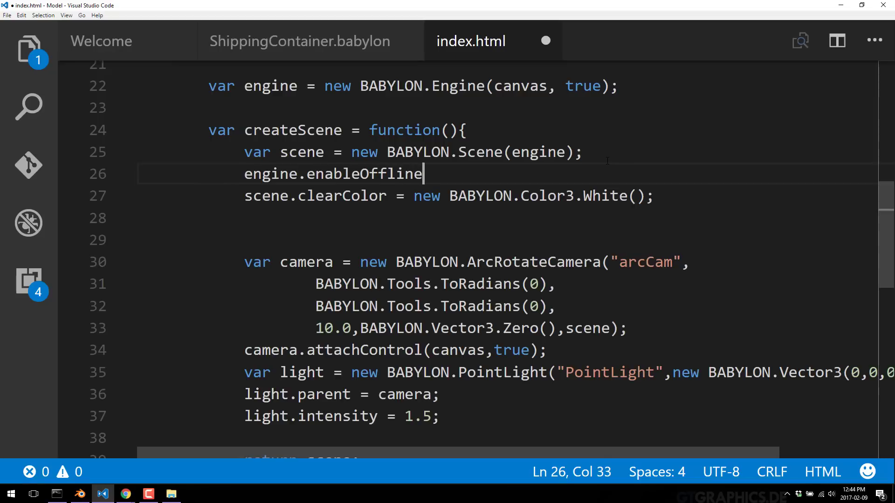
{"action": "type", "text": "Support"}
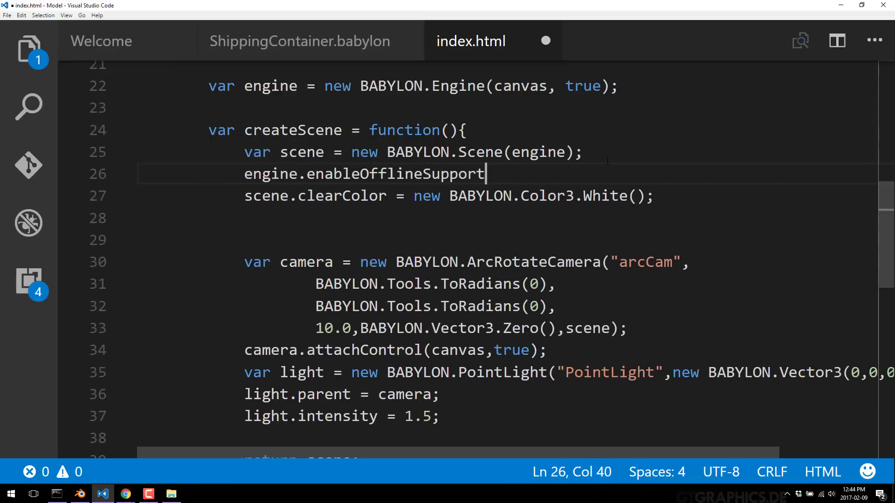
{"action": "type", "text": "= false;"}
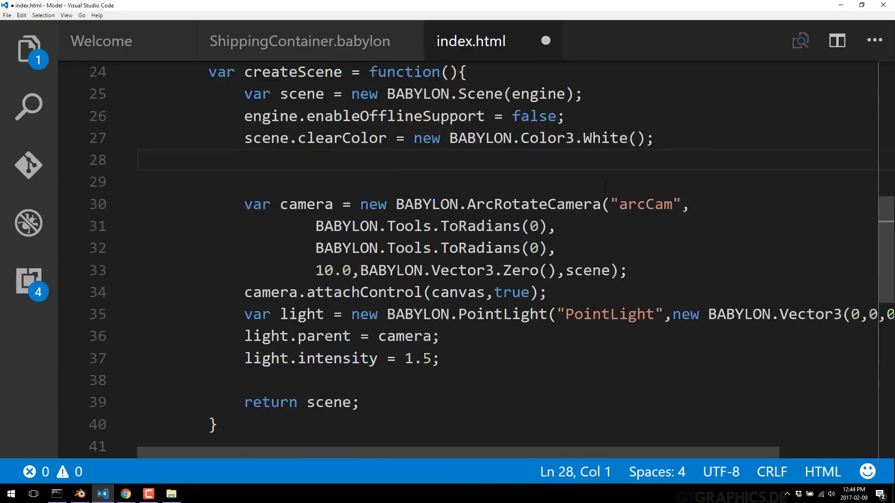
{"action": "scroll", "scroll_direction": "down", "scroll_amount": 3}
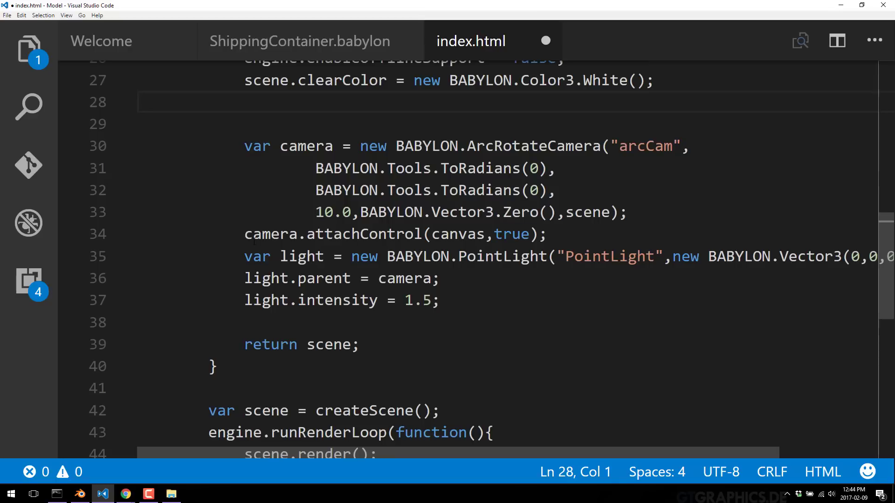
{"action": "double_click", "coordinate": [406, 300]}
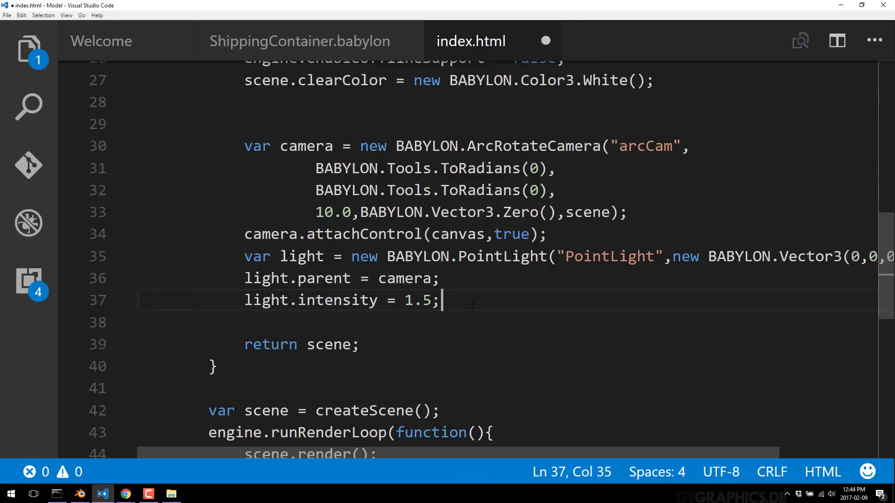
- Begin a BABYLON.SceneLoader call on a new line below the light settings
{"action": "key", "text": "Enter"}
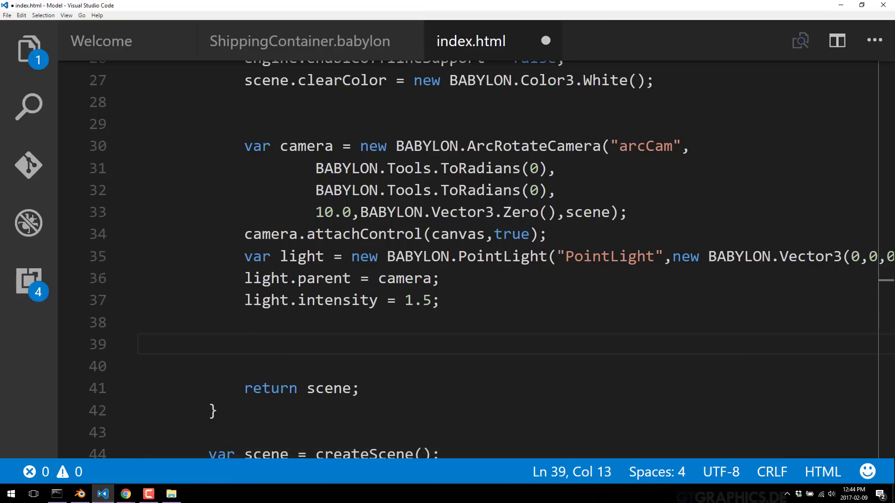
{"action": "type", "text": "BABYLON."}
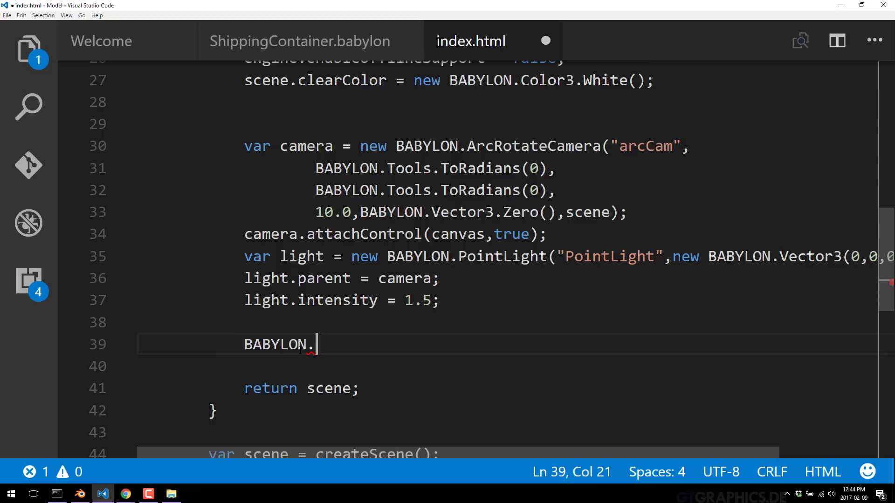
{"action": "type", "text": "Sc"}
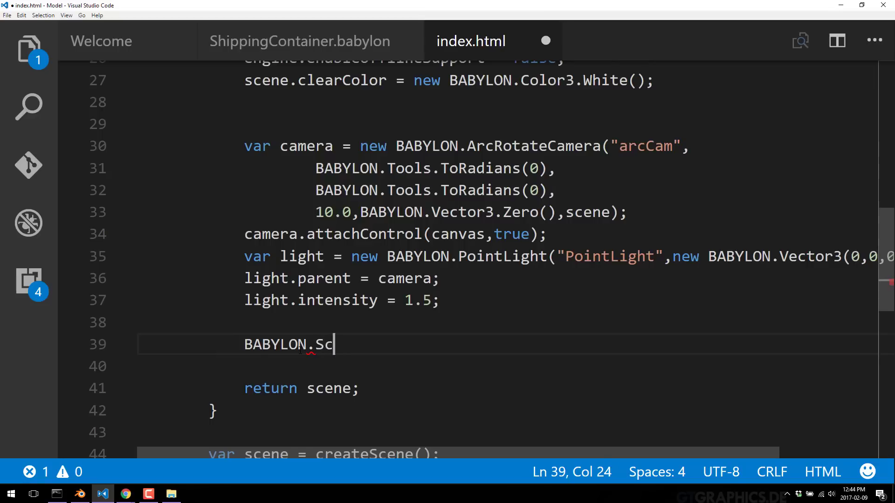
{"action": "type", "text": "eneLoader"}
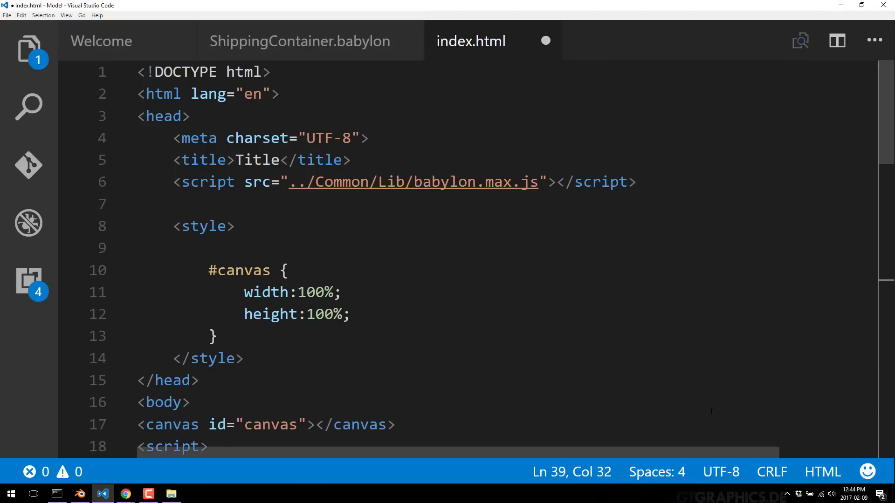
{"action": "mouse_move", "coordinate": [256, 467]}
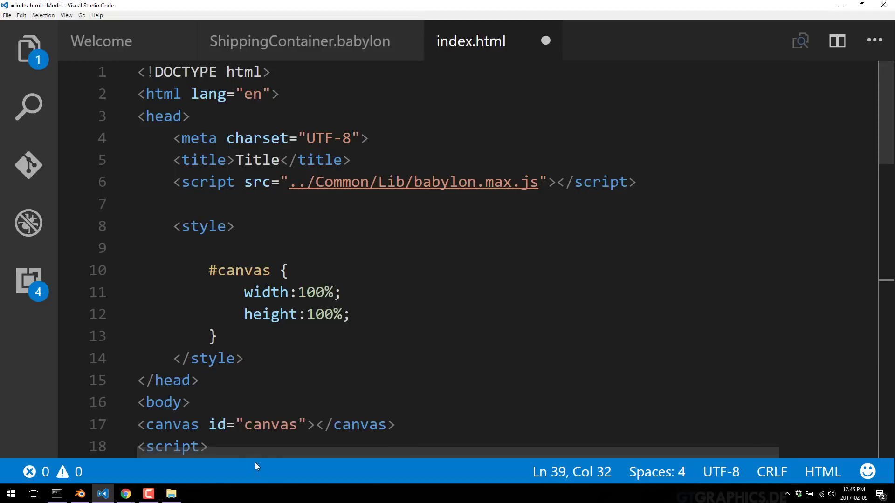
- Switch to the Babylon.js GitHub repository in Chrome
{"action": "left_click", "coordinate": [148, 494]}
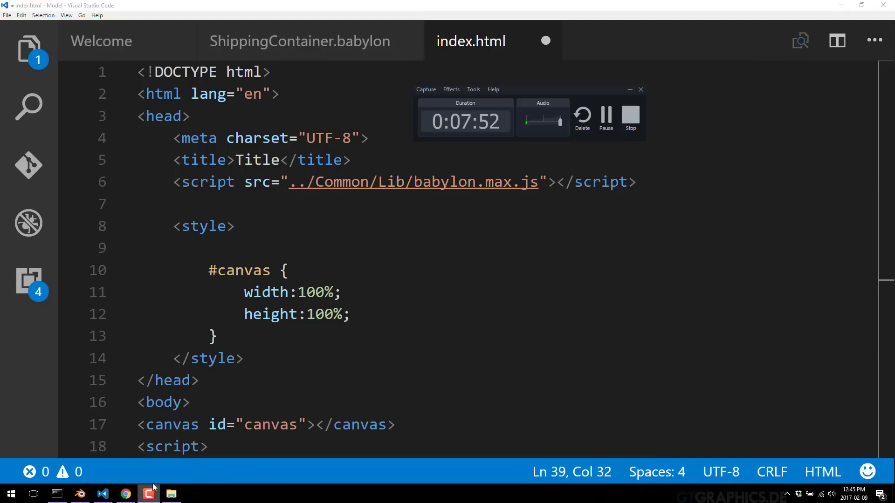
{"action": "left_click", "coordinate": [124, 494]}
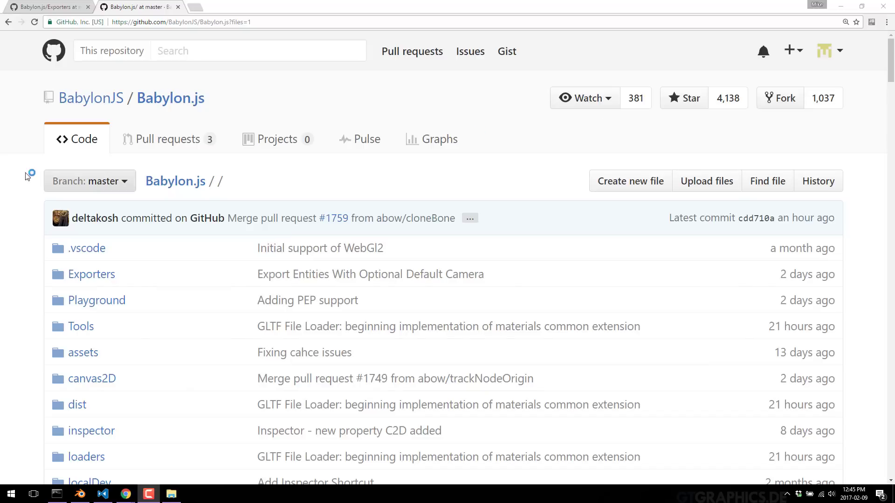
- Scroll the Babylon.js repository page to find the hosted CDN build
{"action": "scroll", "scroll_direction": "down", "scroll_amount": 3}
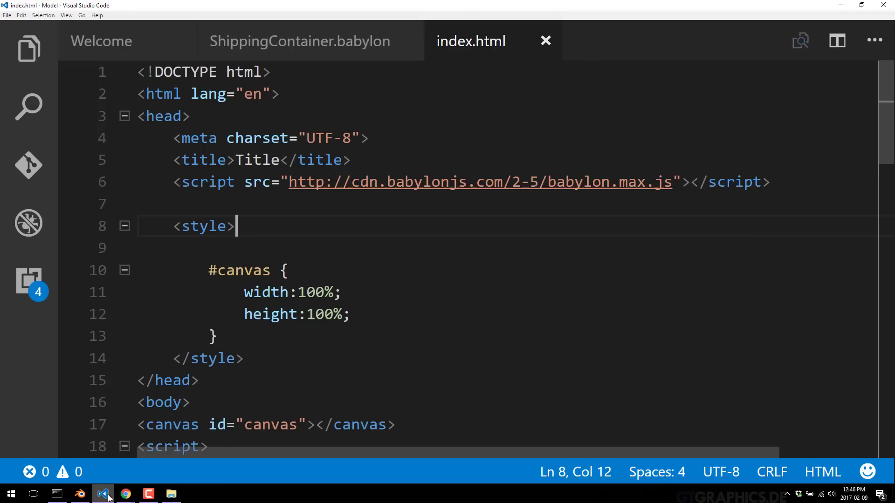
- Write ImportMesh("", "", "ShippingContainer.babylon", scene, ...) to load the container mesh
{"action": "scroll", "scroll_direction": "down", "scroll_amount": 3}
{"action": "type", "text": "BABYLON.SceneLoader"}
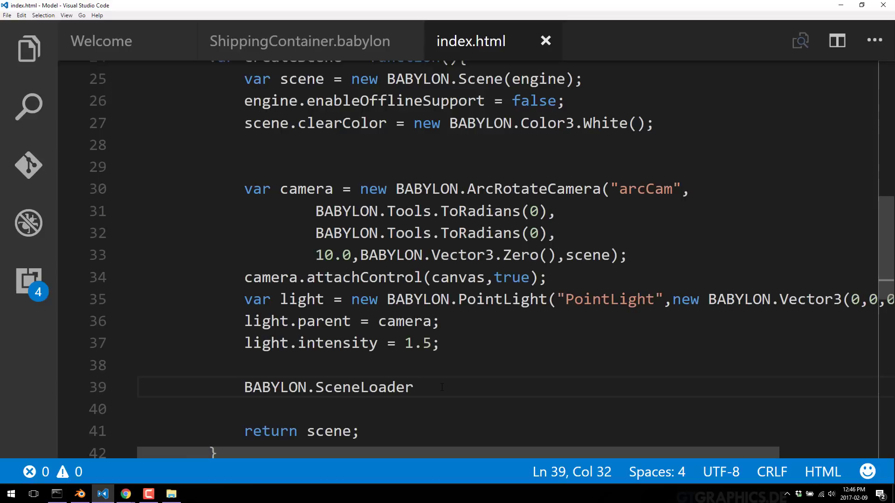
{"action": "type", "text": ".ImportMes"}
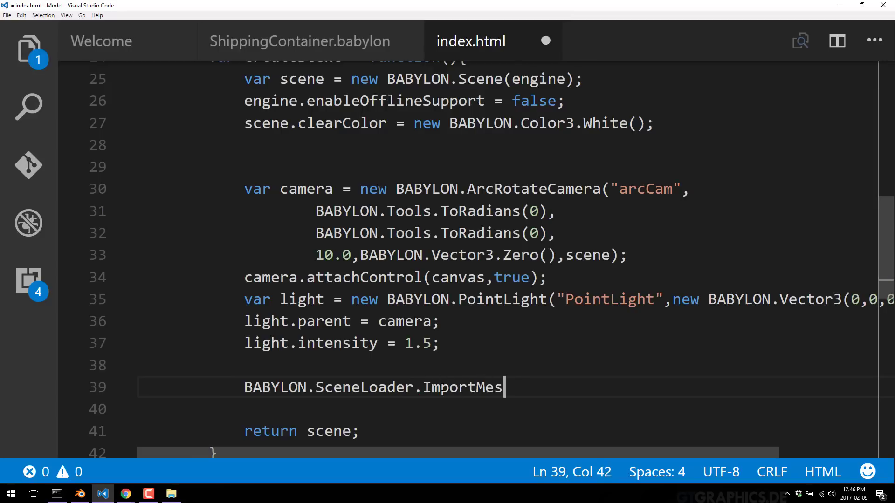
{"action": "type", "text": "h(\"\")"}
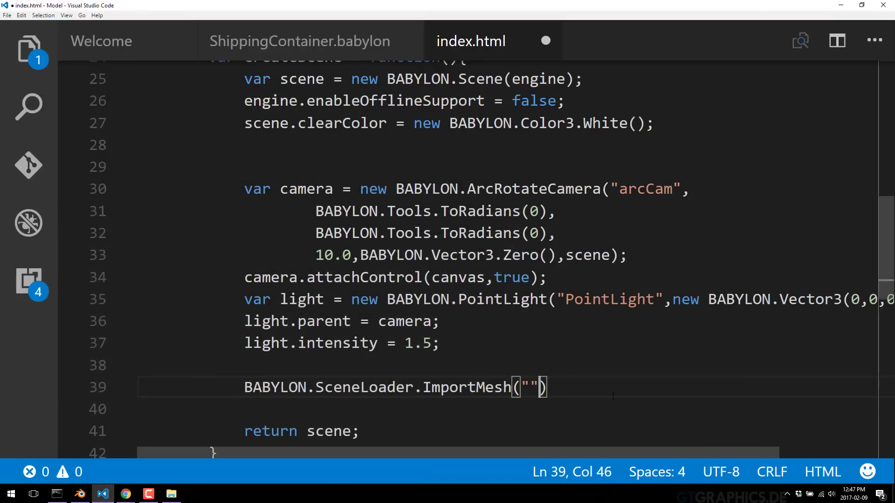
{"action": "type", "text": ",\"\""}
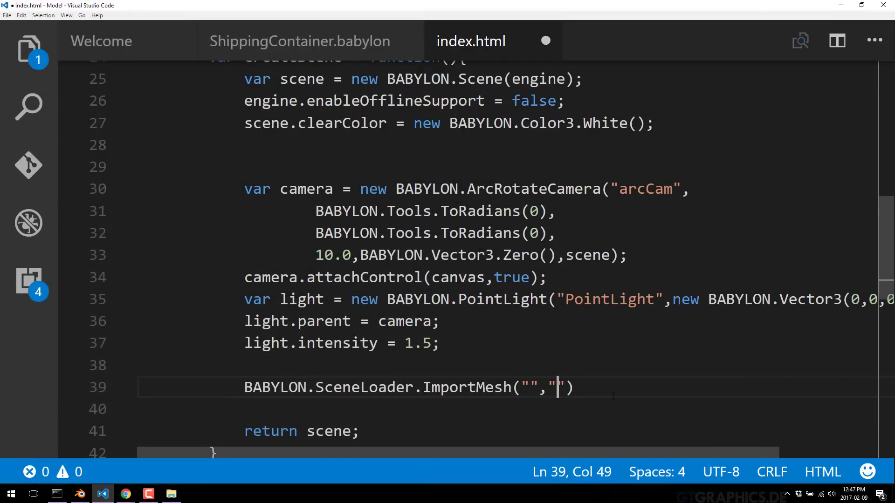
{"action": "type", "text": ",\"Shipping"}
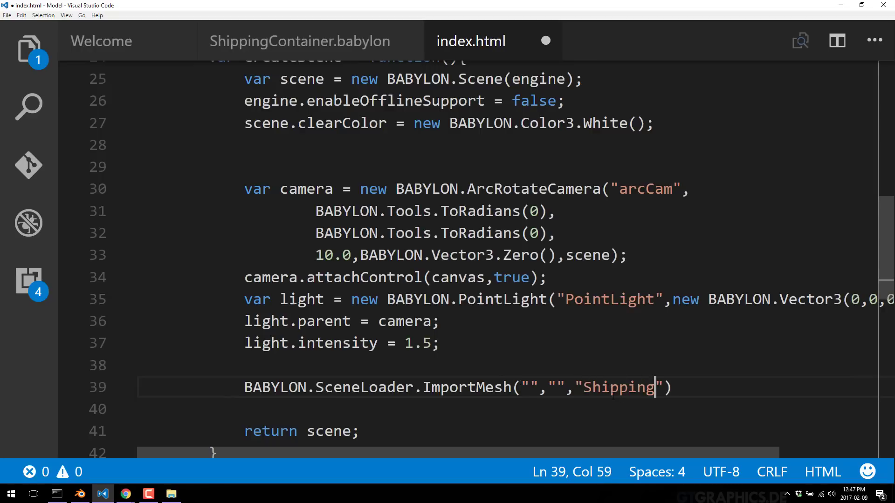
{"action": "type", "text": "Container"}
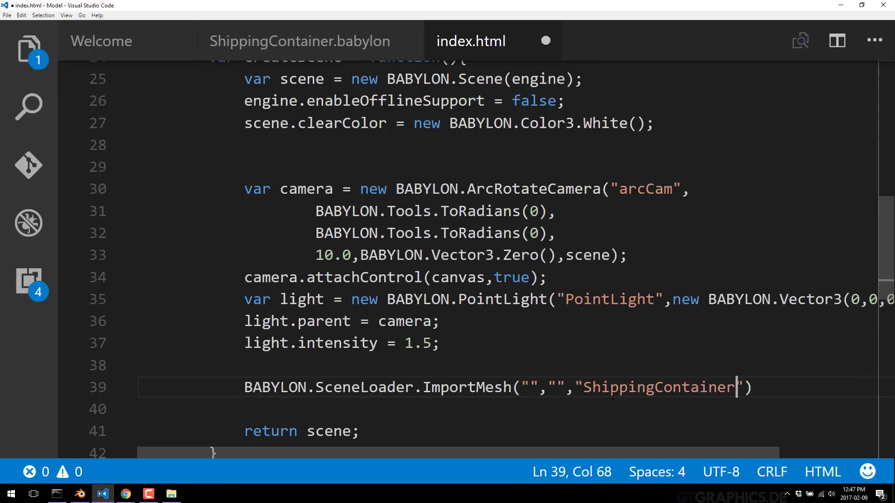
{"action": "type", "text": ".babylon"}
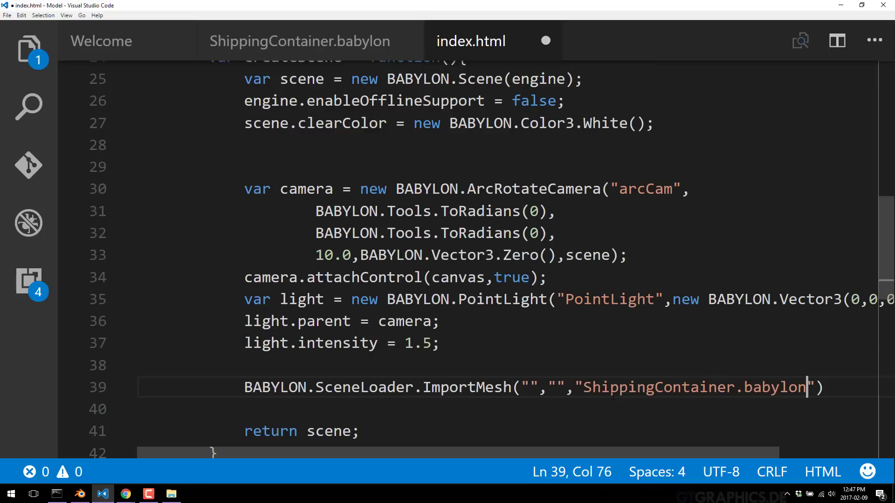
{"action": "type", "text": ","}
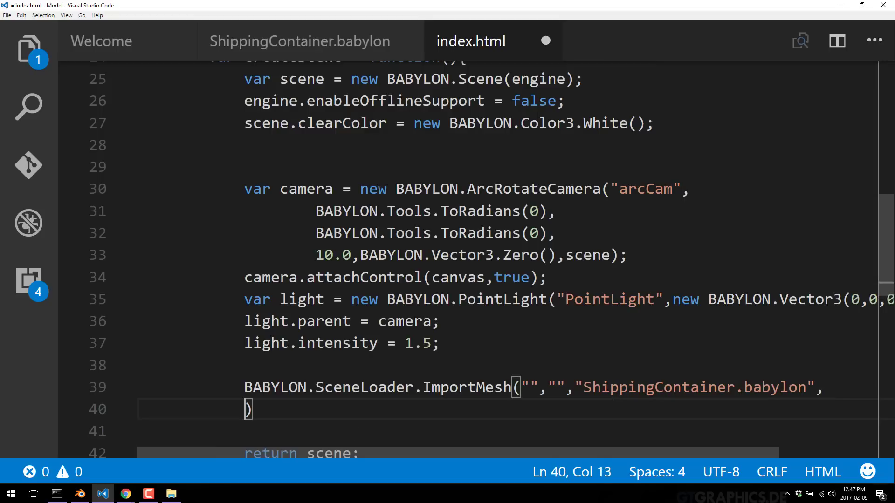
{"action": "type", "text": "scene,"}
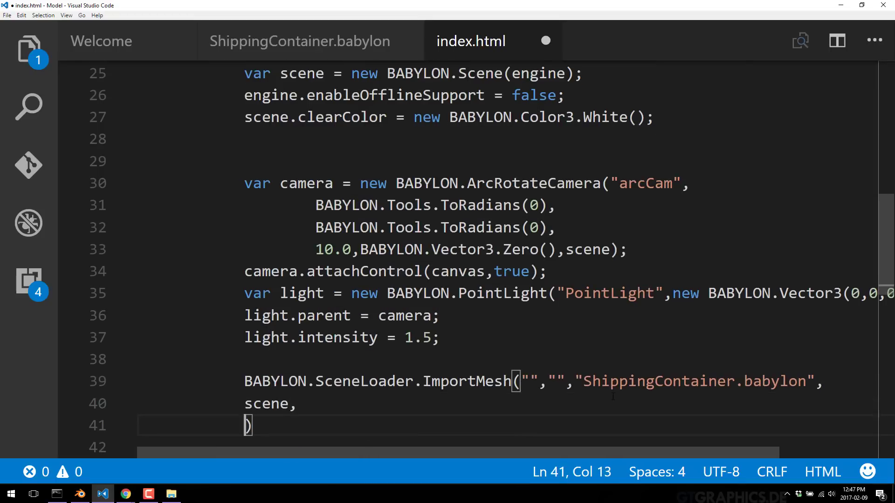
- Add a function(newMeshes) callback with a newMeshes.forEach(function(mesh){}) loop
{"action": "type", "text": "fu"}
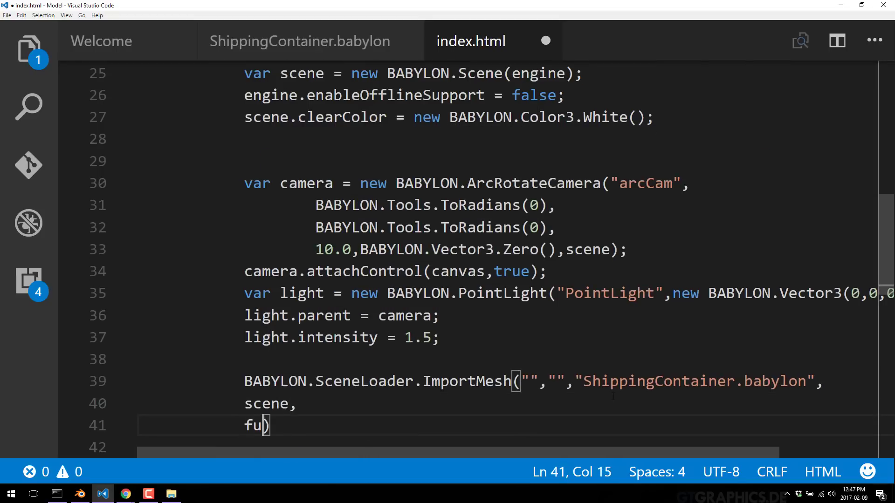
{"action": "type", "text": "nction(new"}
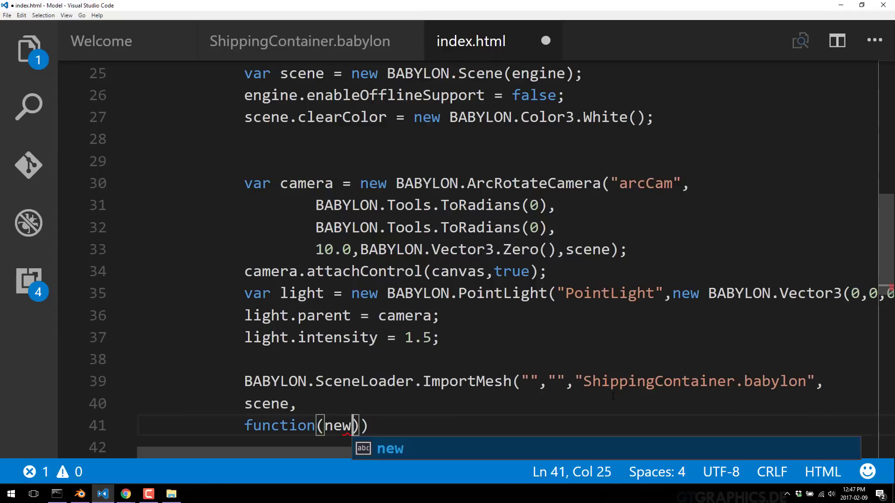
{"action": "type", "text": "Mesh"}
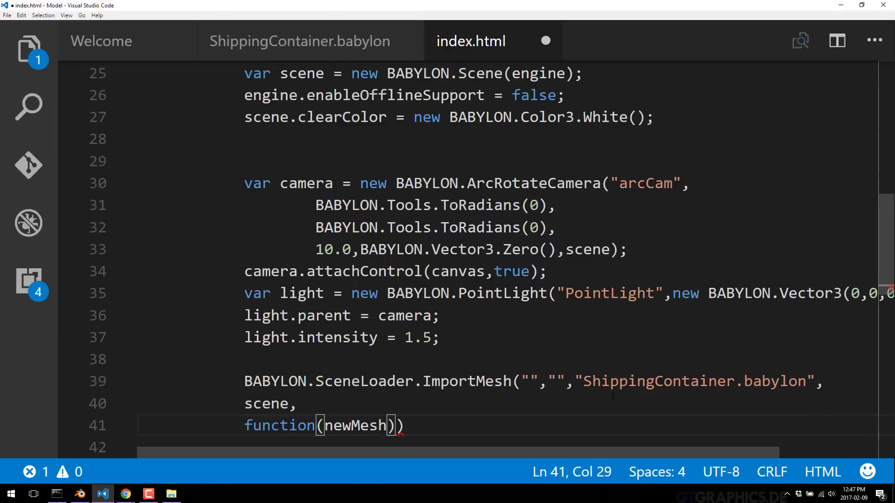
{"action": "type", "text": "es"}
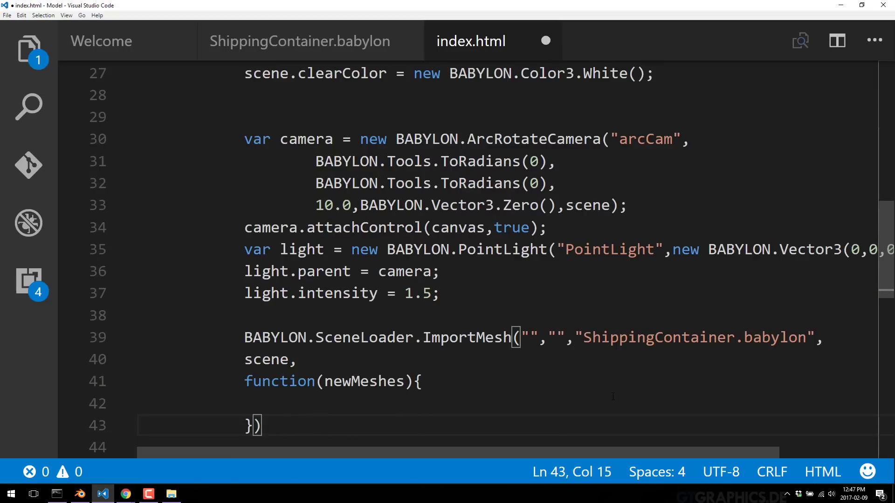
{"action": "type", "text": ";"}
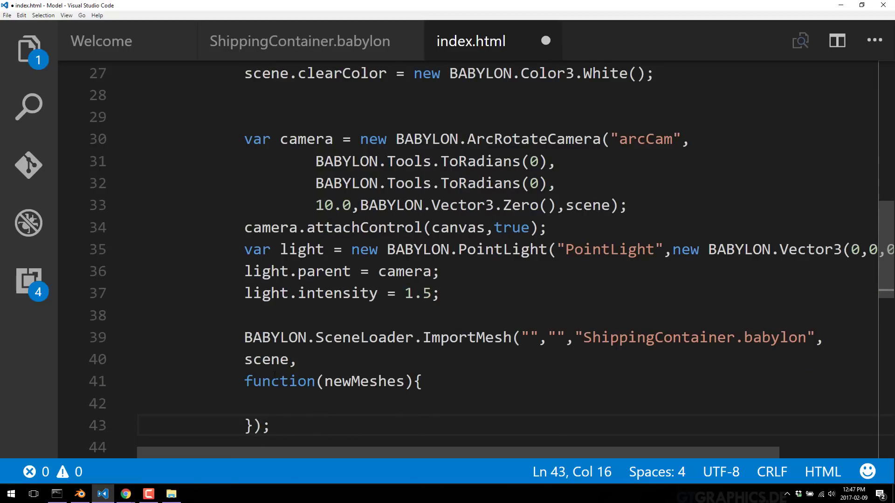
{"action": "double_click", "coordinate": [364, 381]}
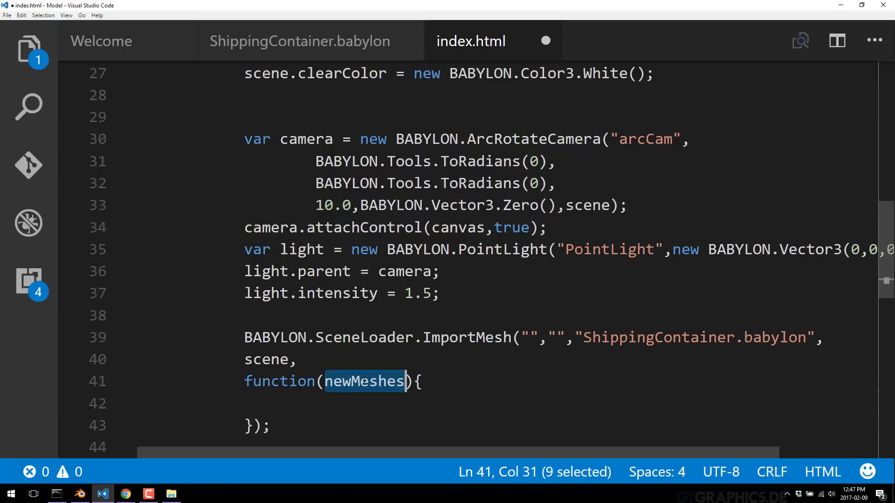
{"action": "mouse_move", "coordinate": [364, 381]}
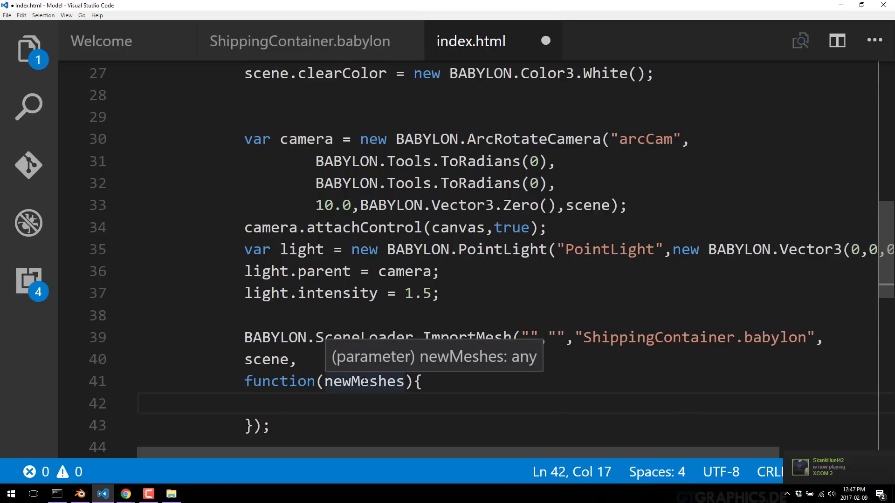
{"action": "type", "text": "newMeshes.forEach(function(mesh){"}
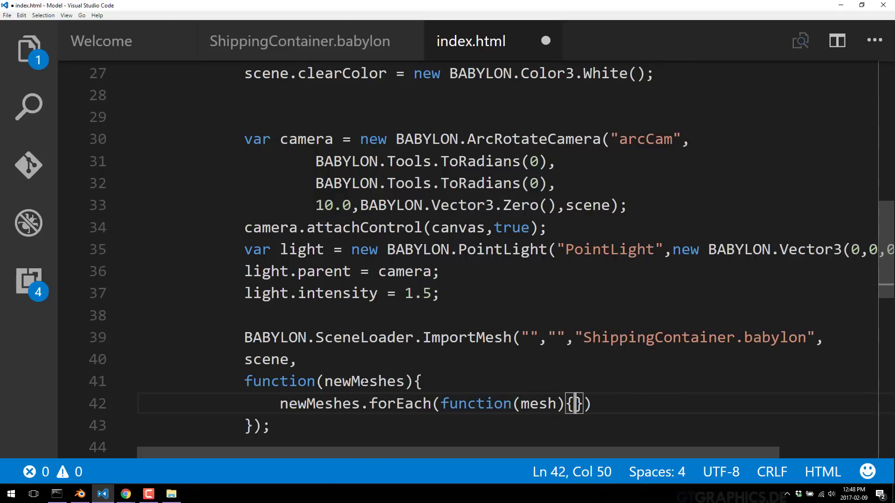
- Start mesh.rotation = new BABYLON.Vector3( inside the forEach callback
{"action": "key", "text": "Enter"}
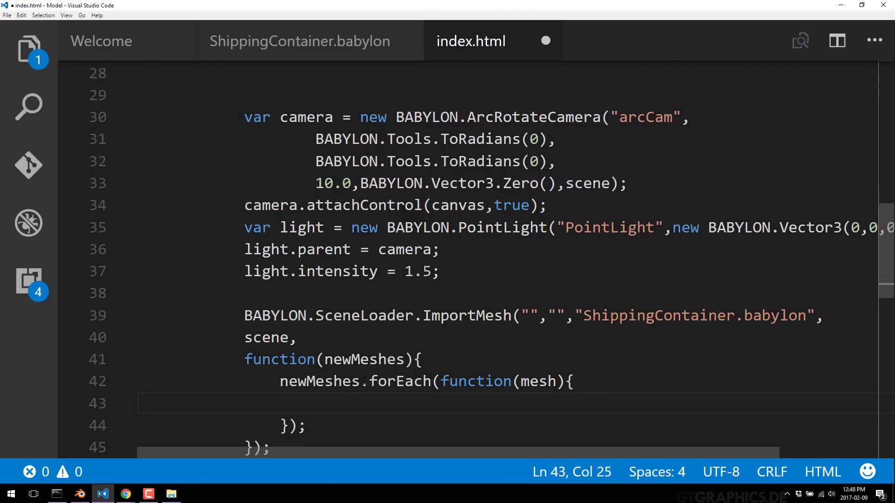
{"action": "type", "text": "mesh"}
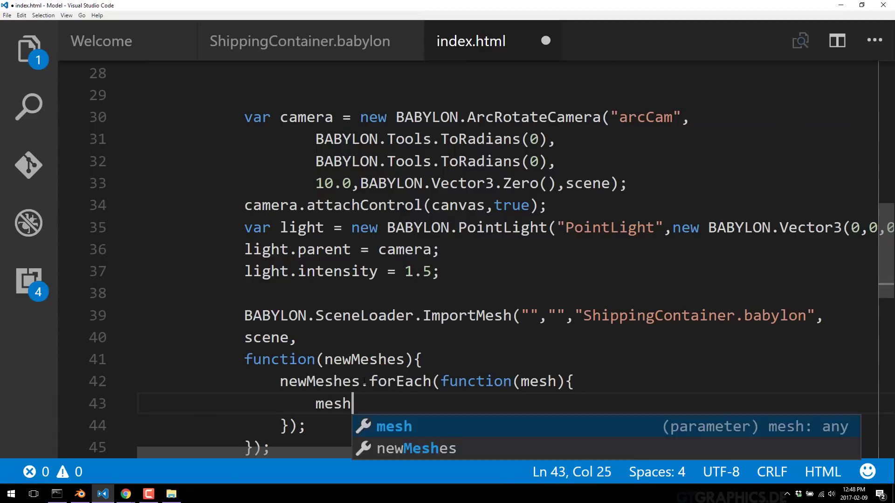
{"action": "type", "text": ".roat"}
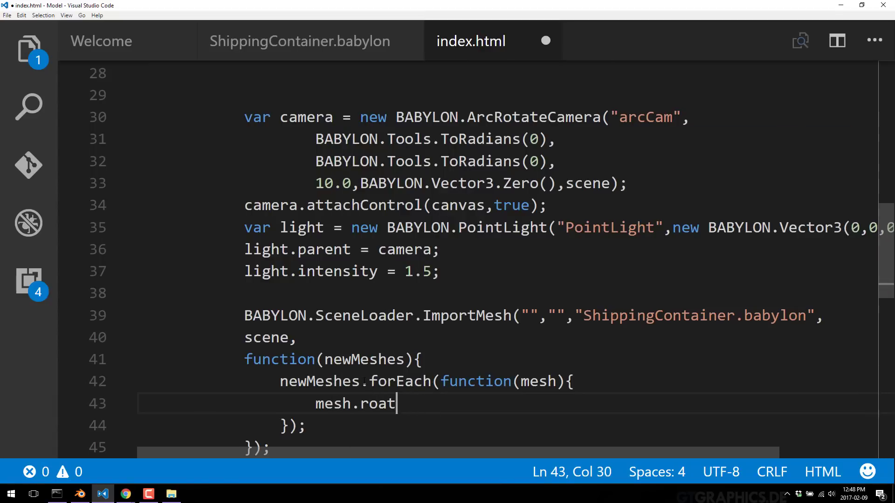
{"action": "type", "text": "tion ="}
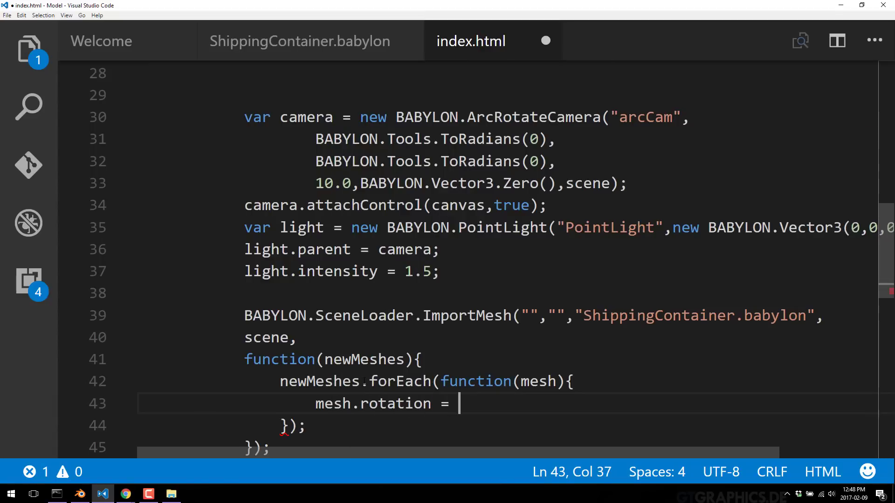
{"action": "type", "text": "new BABYL"}
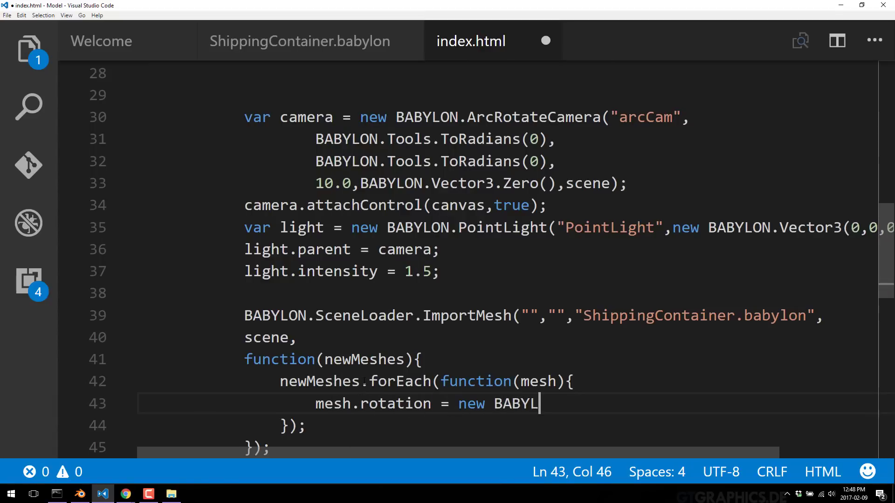
{"action": "type", "text": "ON.Ve"}
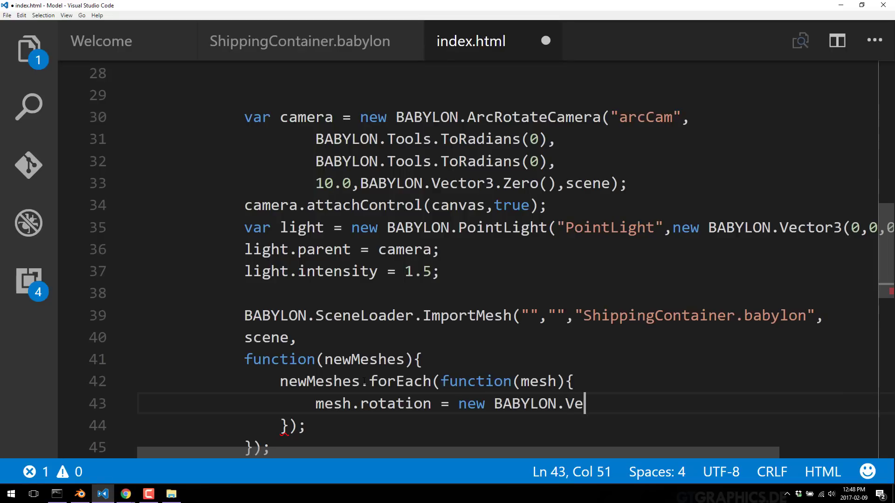
{"action": "type", "text": "ctor3(B"}
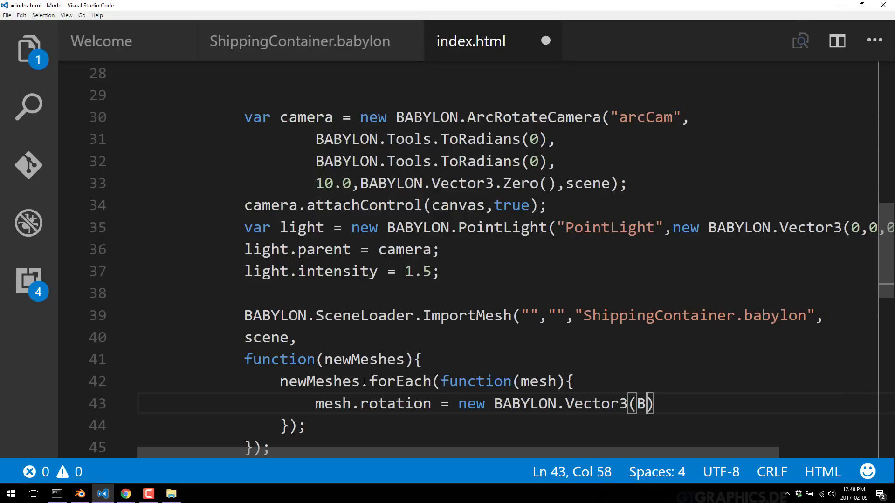
- Complete the vector with BABYLON.Tools.ToRadians(45), 0, 0);
{"action": "type", "text": "BABYLON.T"}
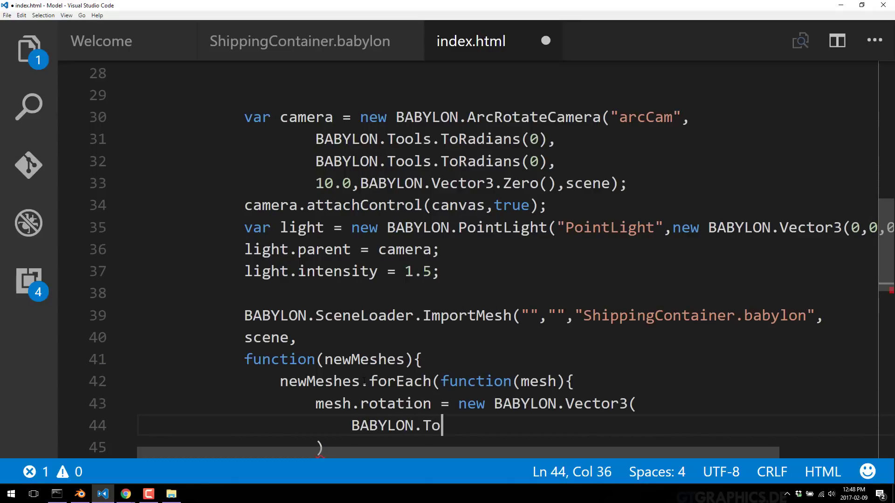
{"action": "type", "text": "ols."}
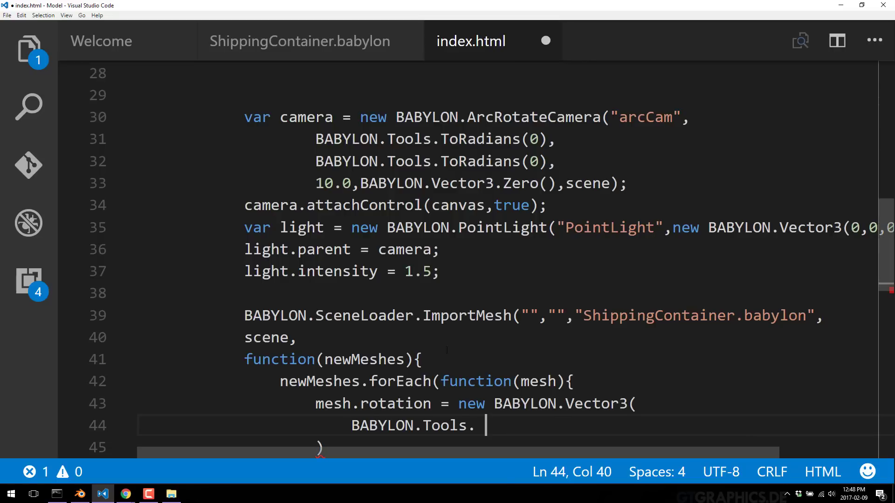
{"action": "key", "text": "Backspace"}
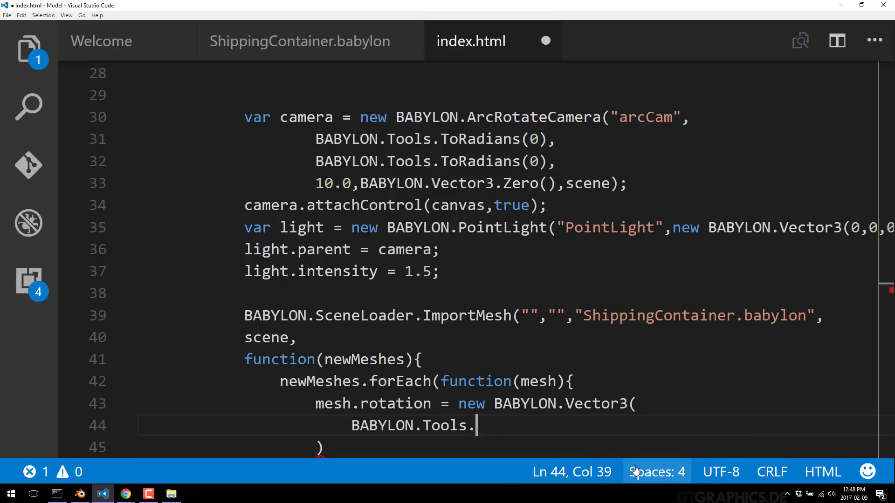
{"action": "type", "text": "ToRadians(4"}
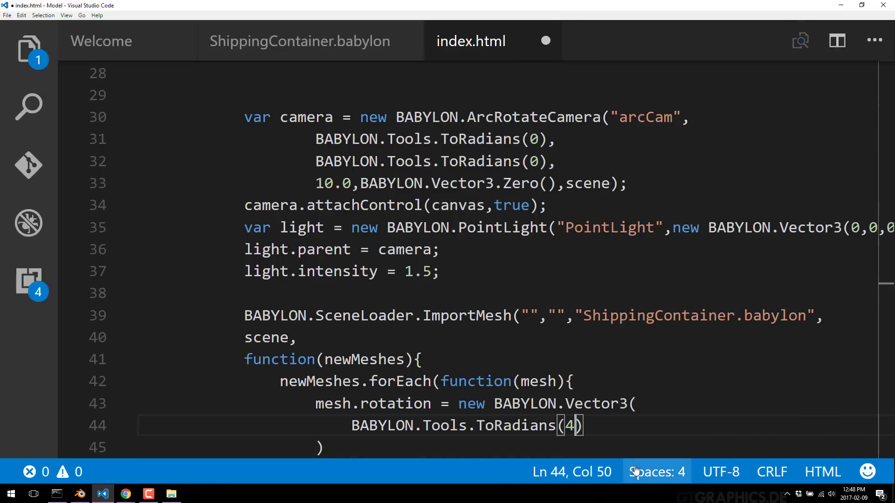
{"action": "type", "text": "5"}
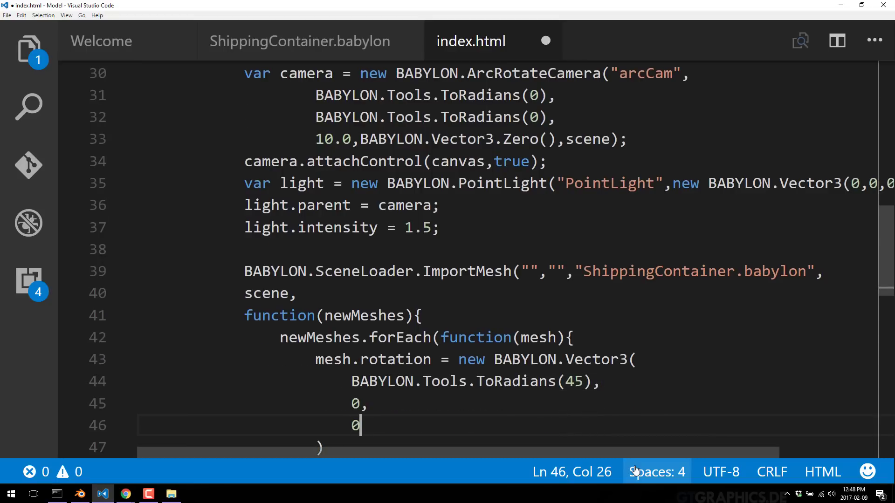
{"action": "type", "text": ");}"}
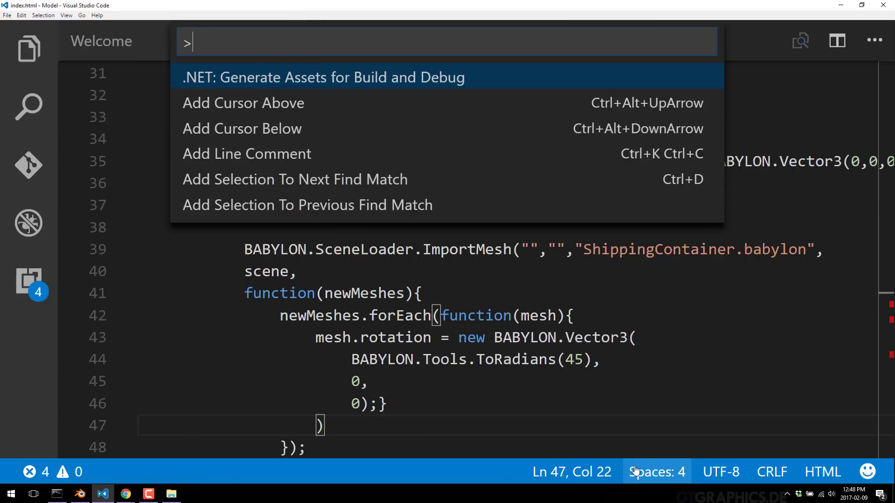
- Run Express: Host Current Workspace and Open in Browser from the Command Palette
{"action": "type", "text": "expres"}
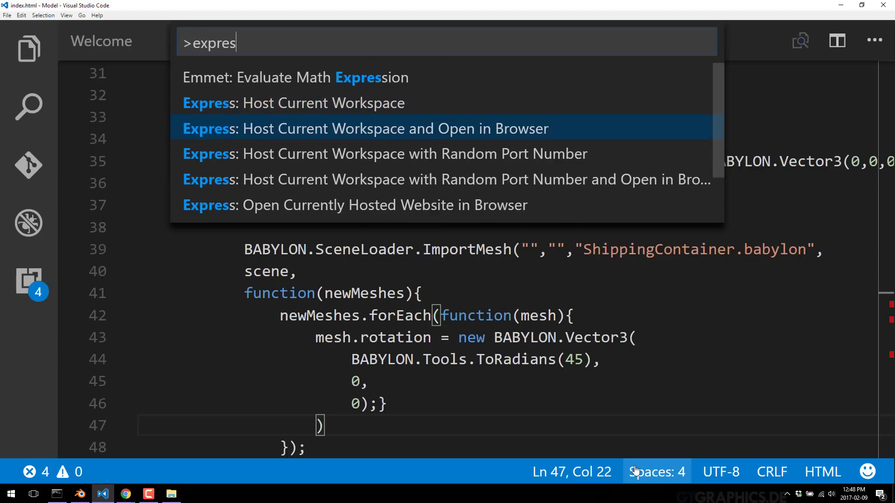
{"action": "left_click", "coordinate": [365, 128]}
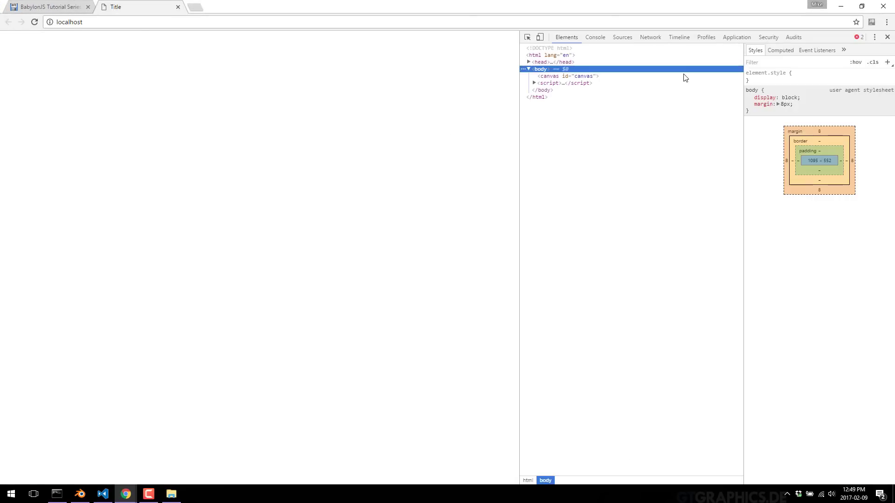
- View the Console's unexpected-token error, then return to Visual Studio Code
{"action": "left_click", "coordinate": [595, 37]}
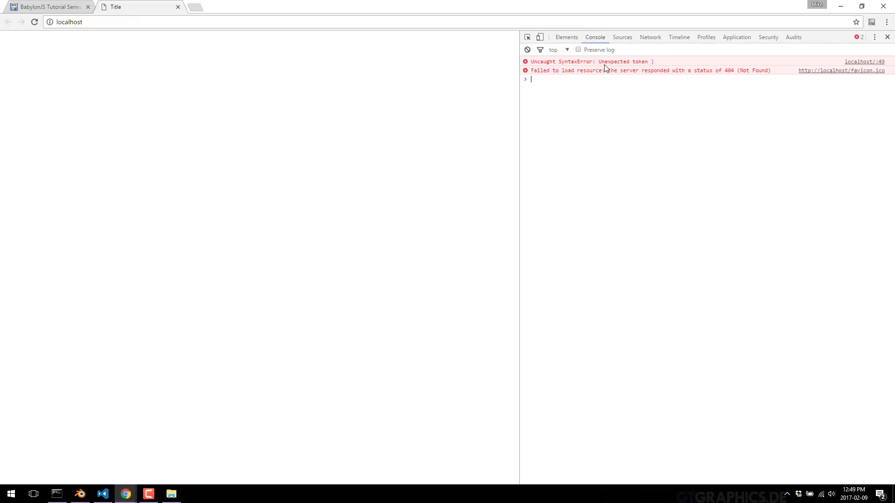
{"action": "left_click", "coordinate": [34, 494]}
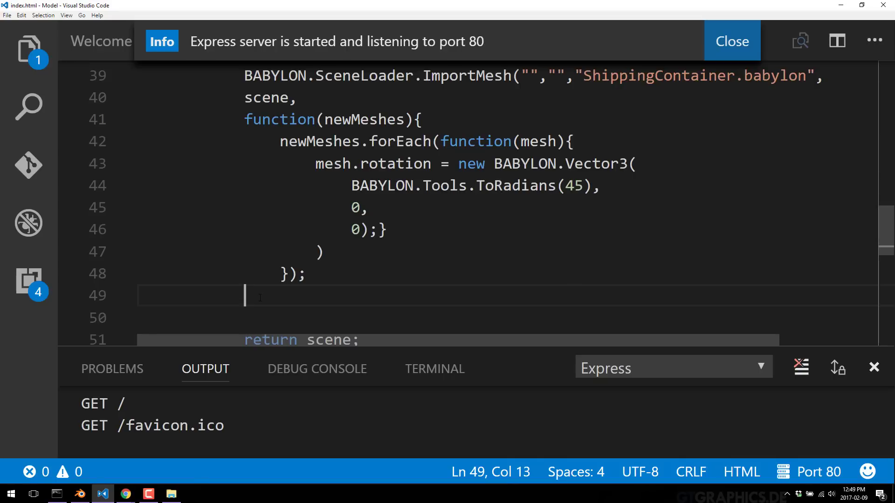
- Switch back to Chrome after fixing the ImportMesh callback brackets
{"action": "left_click", "coordinate": [125, 494]}
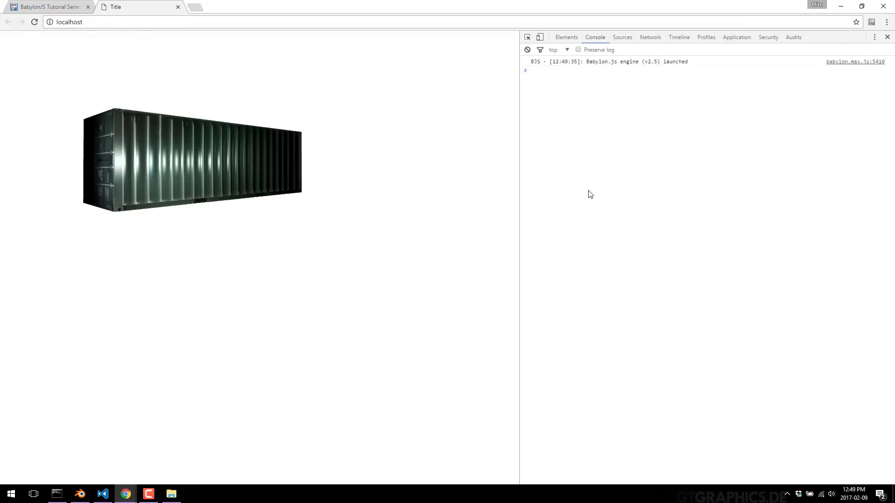
- Reload the localhost tab so the textured shipping container renders
{"action": "left_click", "coordinate": [886, 37]}
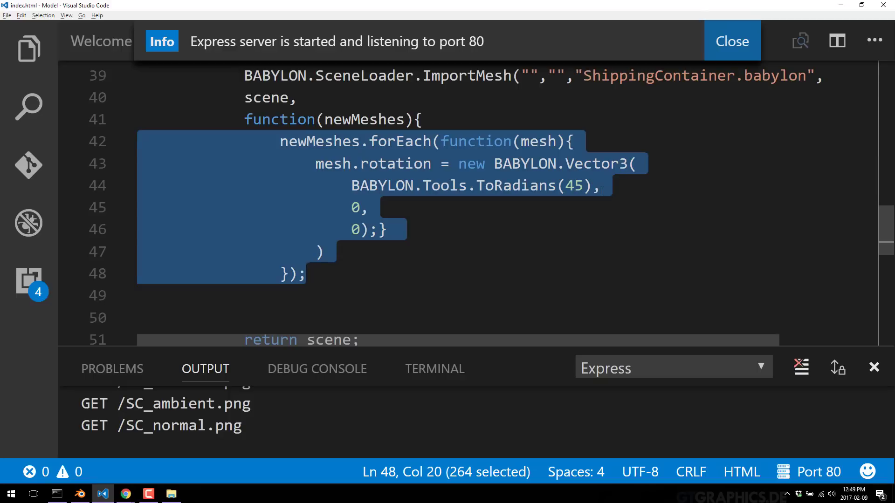
- Comment out the mesh rotation loop with Ctrl+/
{"action": "key", "text": "ctrl+/"}
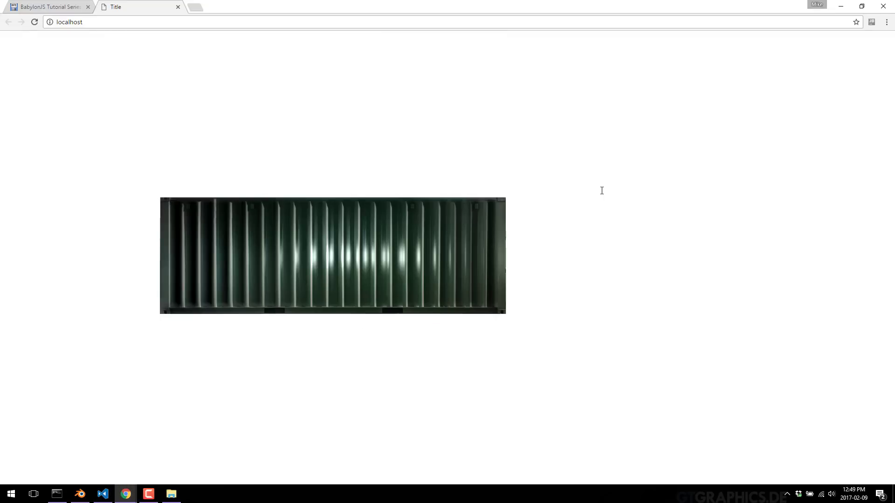
- Switch to Chrome to view the container rendered side-on without rotation
{"action": "left_click", "coordinate": [103, 494]}
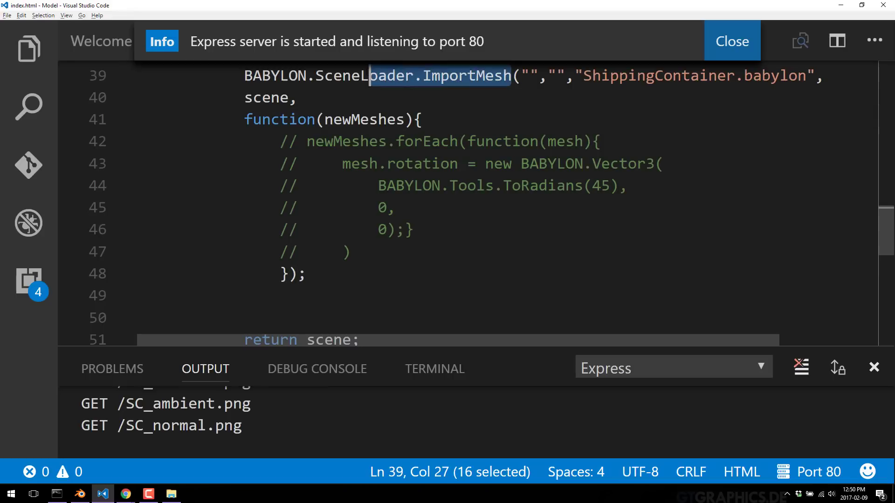
{"action": "double_click", "coordinate": [279, 120]}
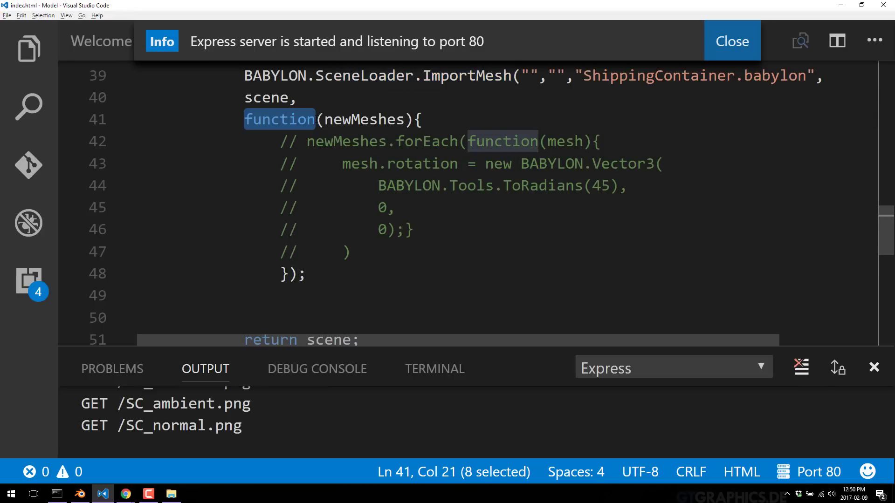
{"action": "left_click", "coordinate": [125, 494]}
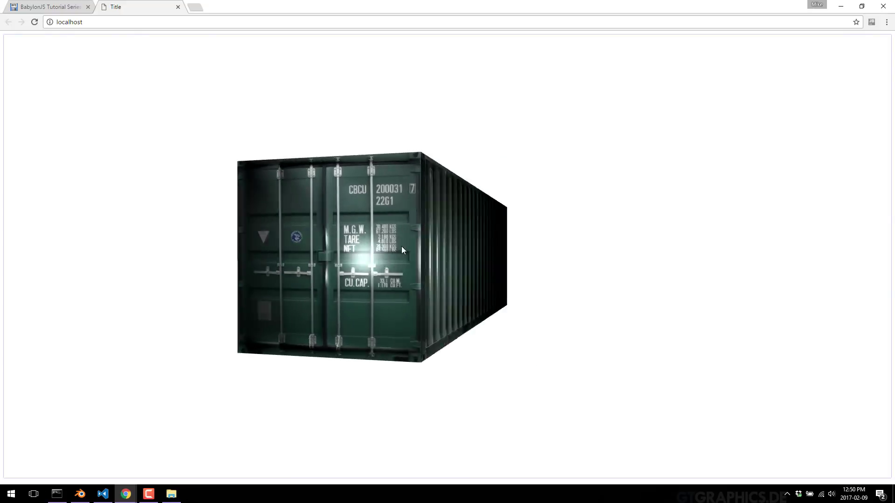
- Orbit the camera around the container to view its long side, then face its labeled doors
{"action": "left_click_drag", "start_coordinate": [401, 251], "coordinate": [392, 269]}
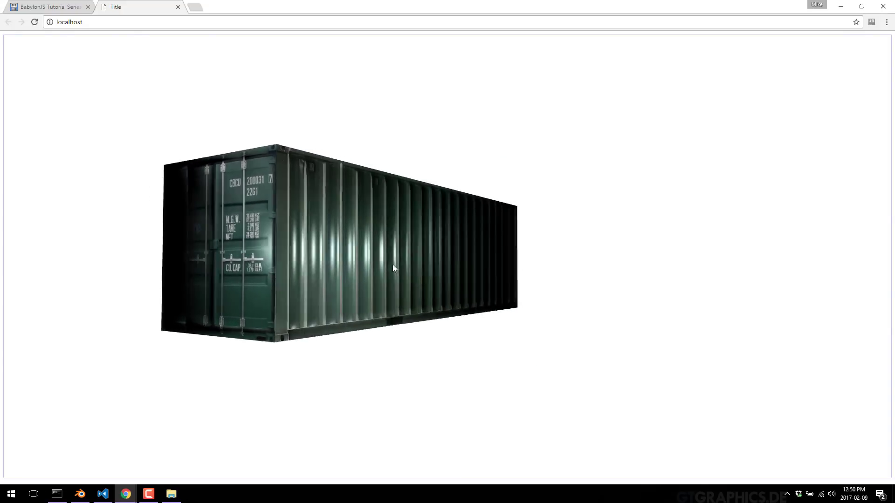
{"action": "left_click_drag", "start_coordinate": [393, 269], "coordinate": [492, 278]}
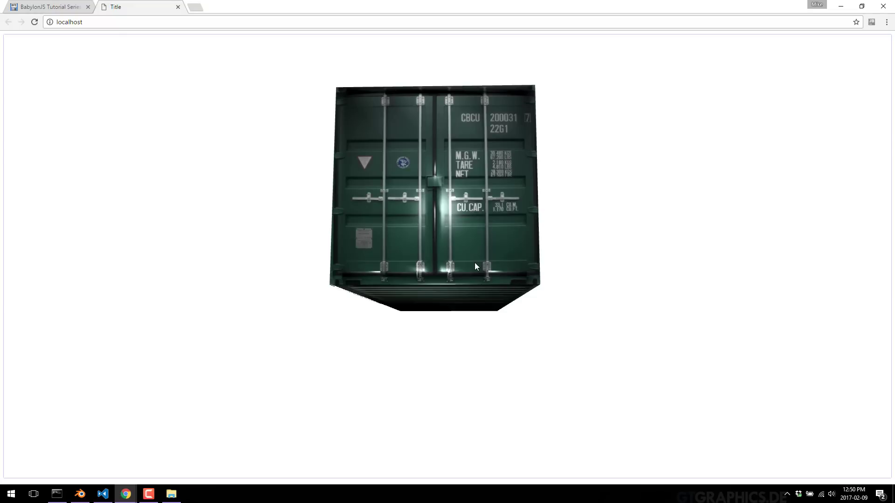
{"action": "mouse_move", "coordinate": [103, 494]}
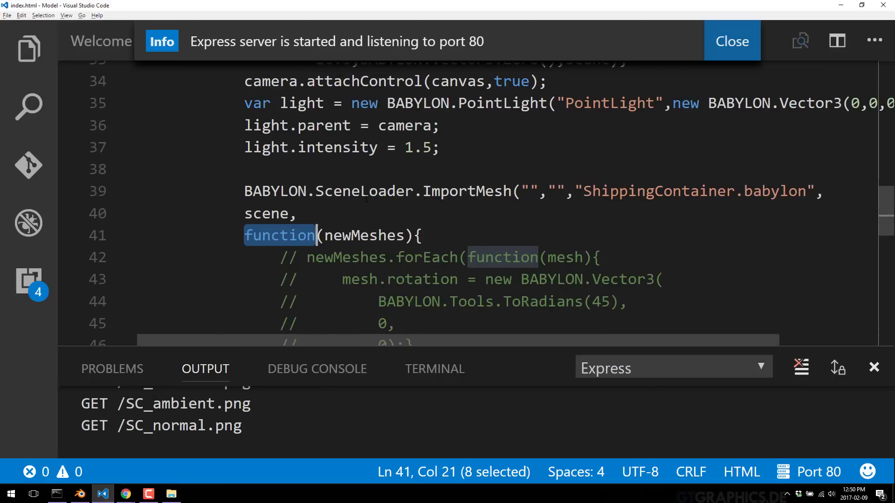
{"action": "double_click", "coordinate": [466, 307]}
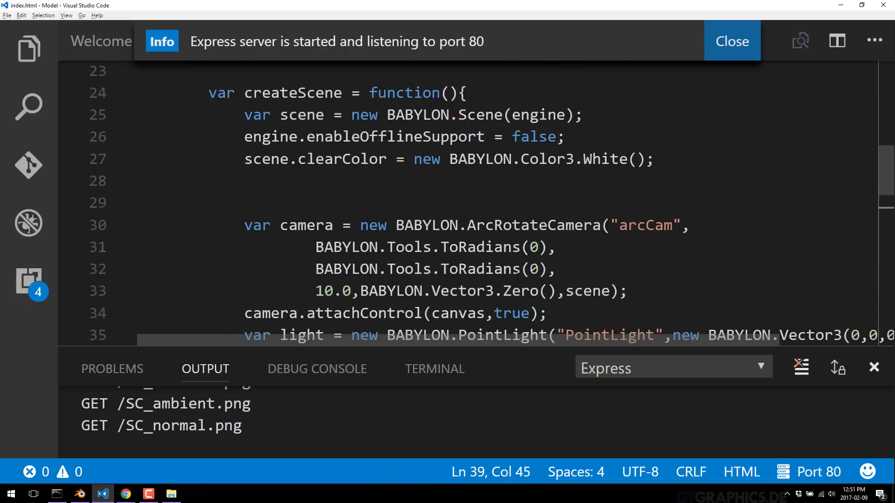
{"action": "double_click", "coordinate": [532, 136]}
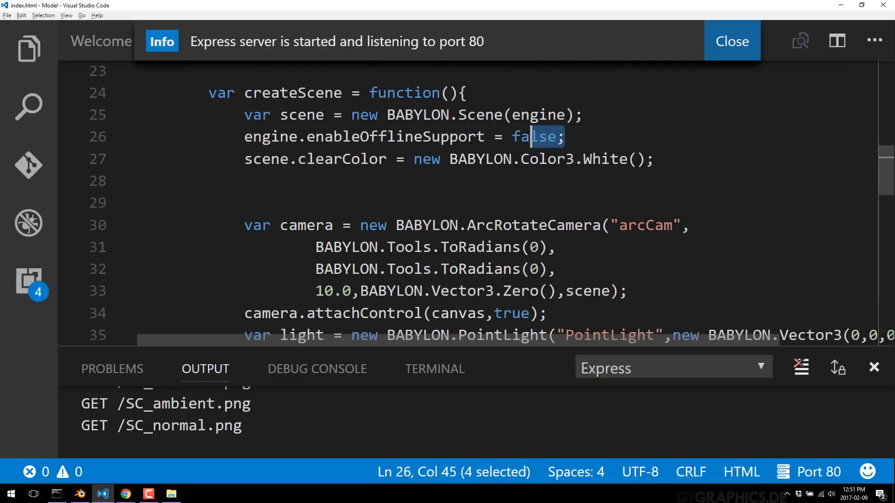